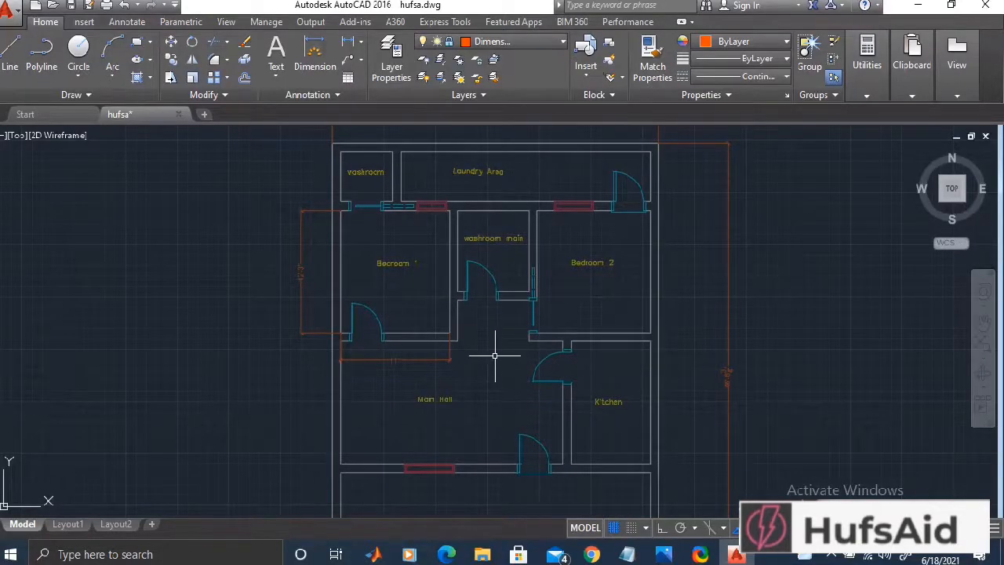
Launch DesignCenter with the ADCENTER alias, browsed to the Sample en-us folder
type("ac")
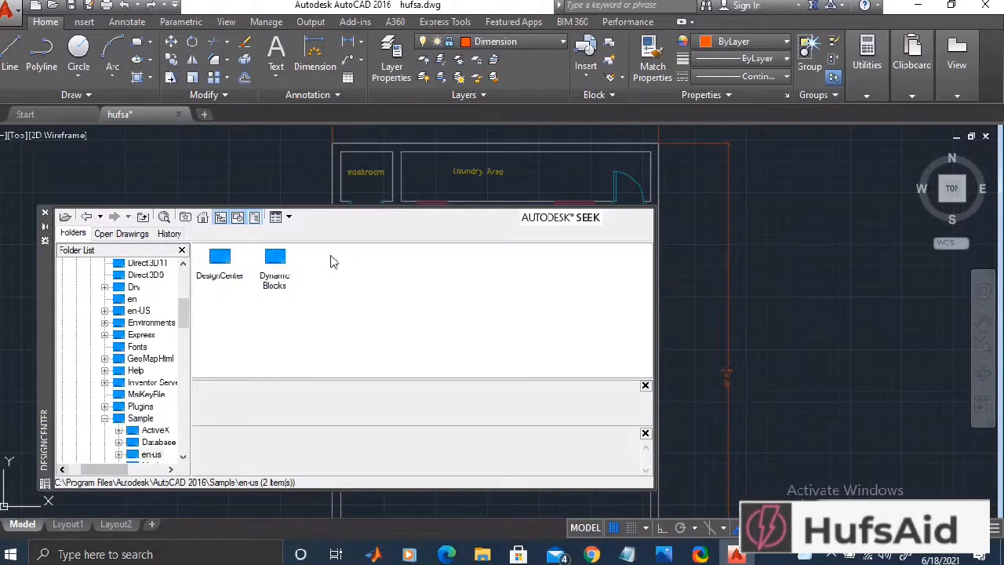
Browse into Kitchens.dwg's blocks and insert a kitchen fixture block into the kitchen
double_click(220, 259)
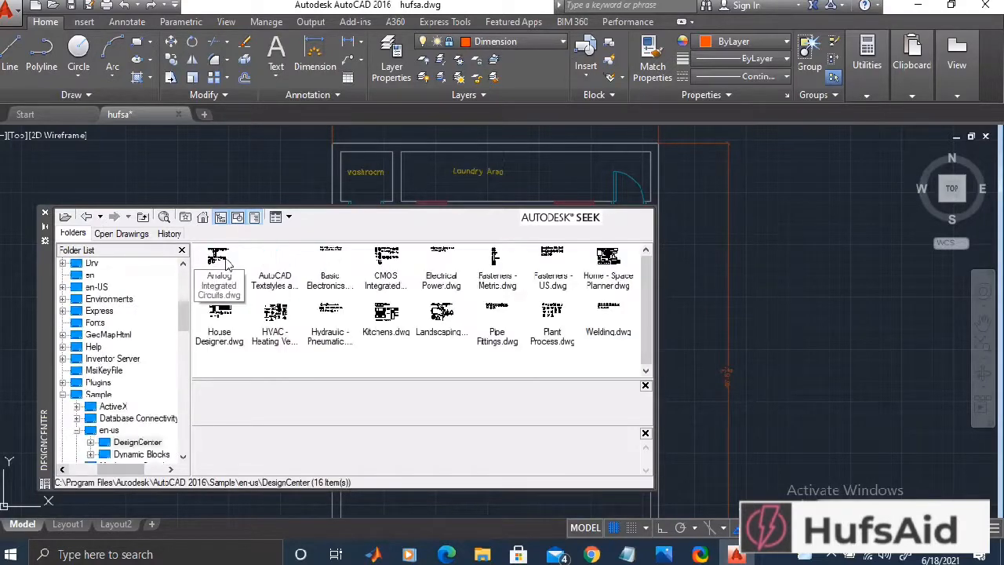
mouse_move(645, 295)
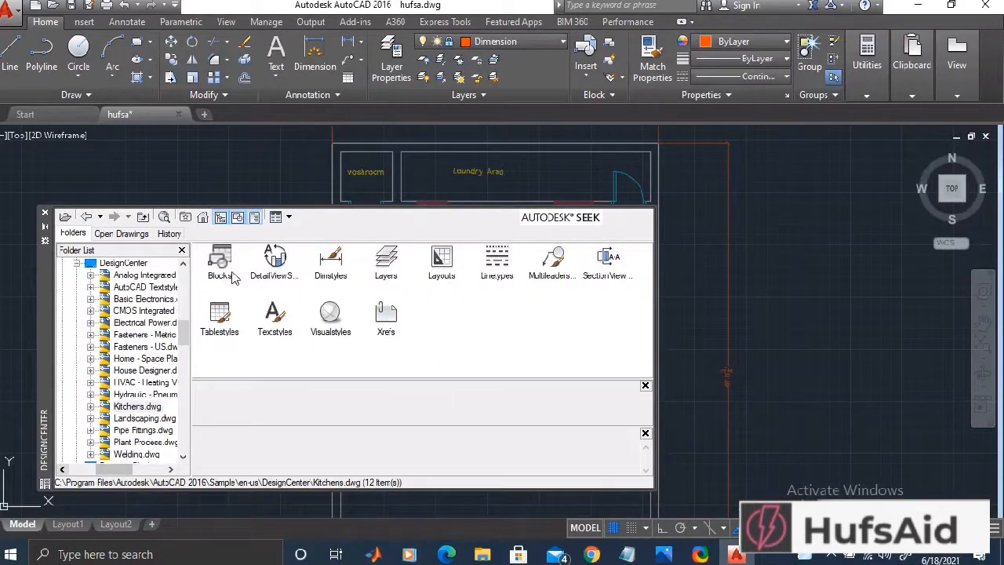
double_click(219, 264)
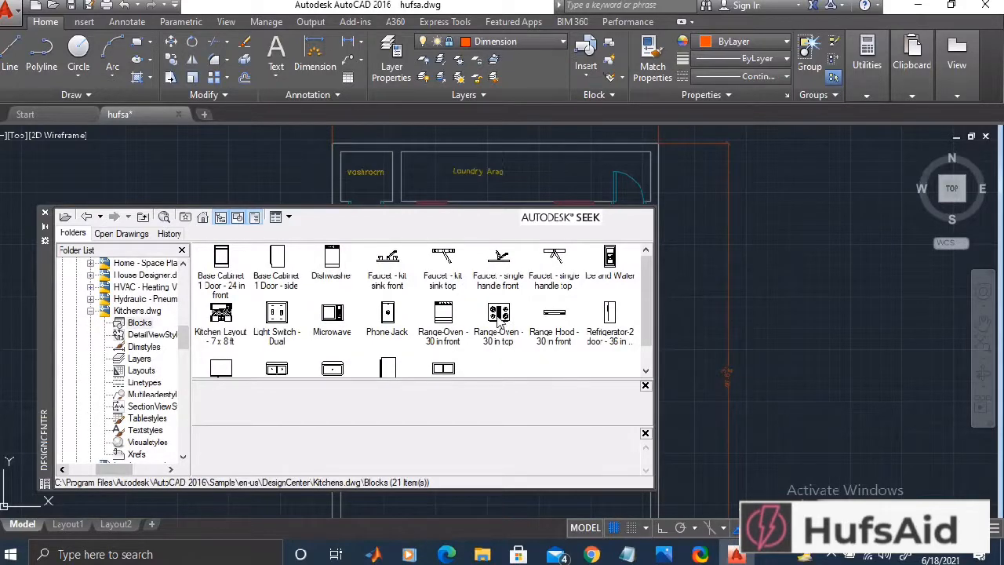
scroll("down", 3)
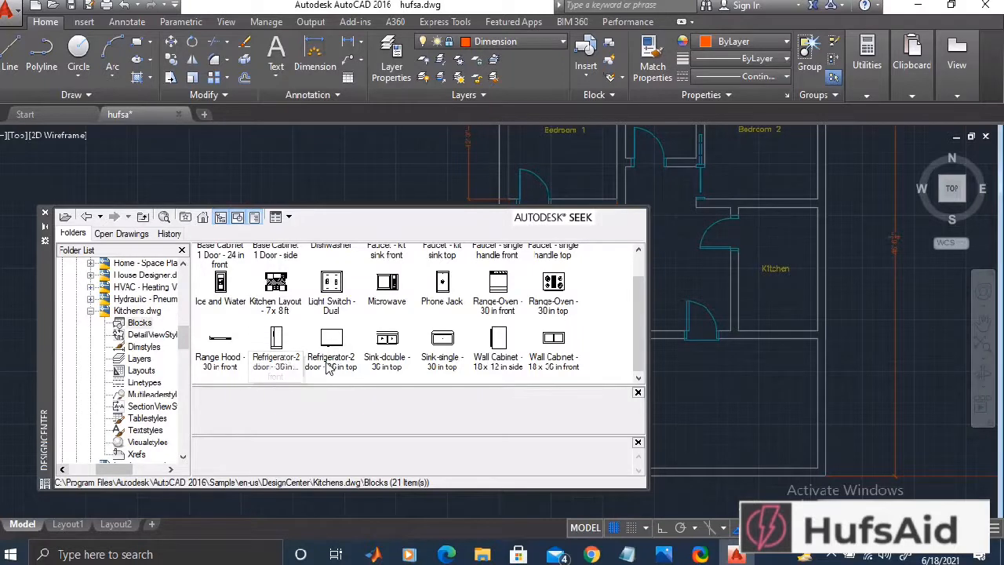
mouse_move(452, 345)
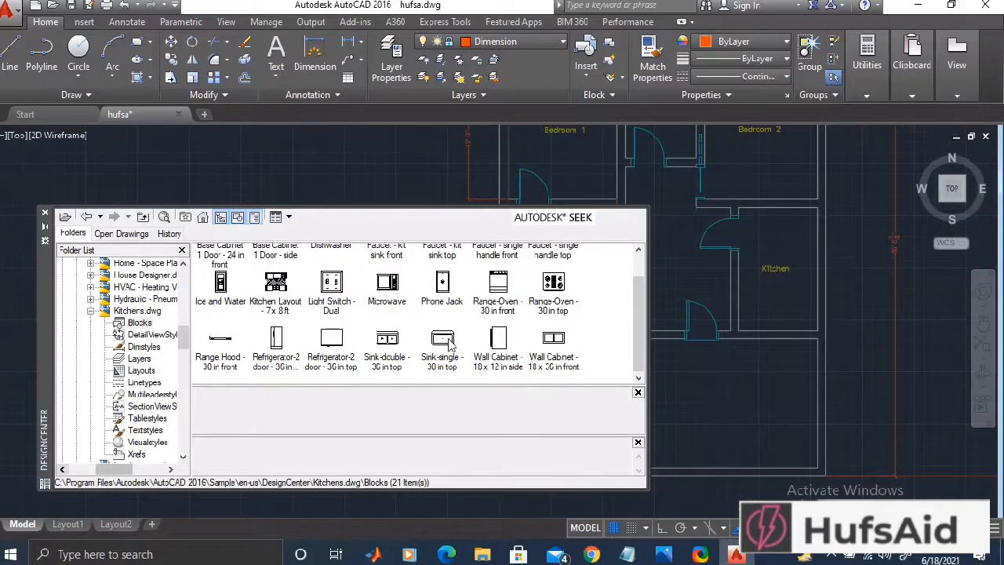
left_click(442, 338)
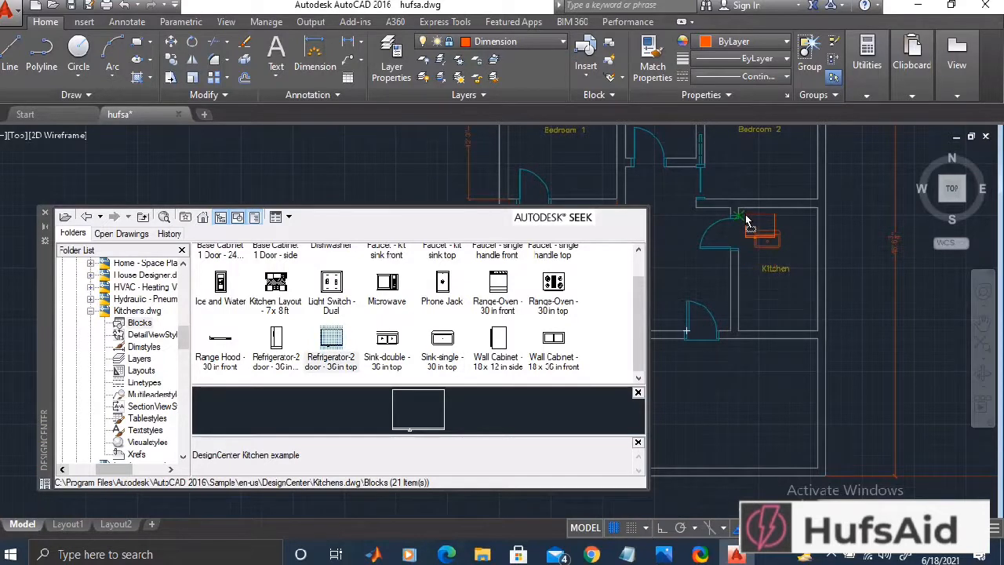
mouse_move(753, 219)
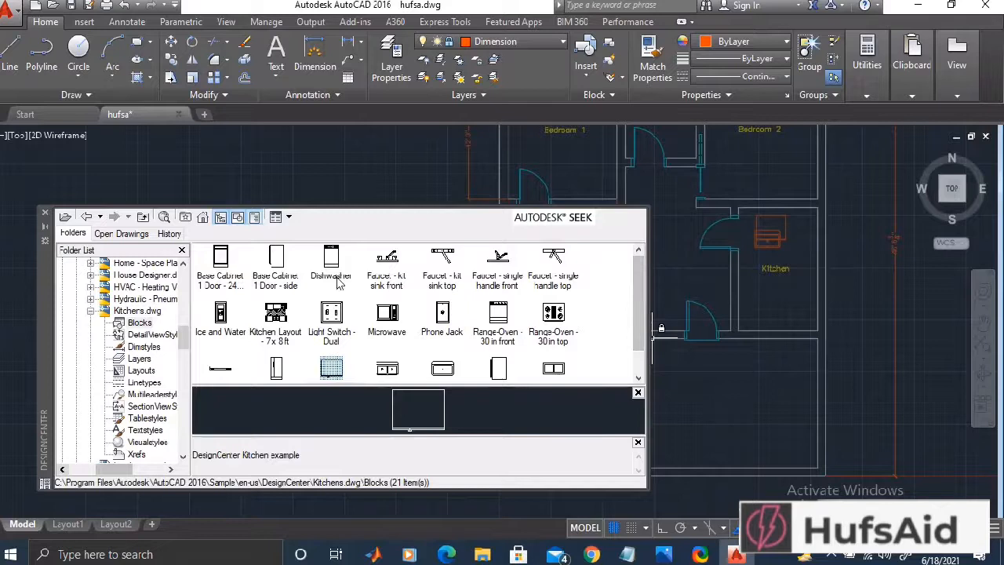
mouse_move(279, 259)
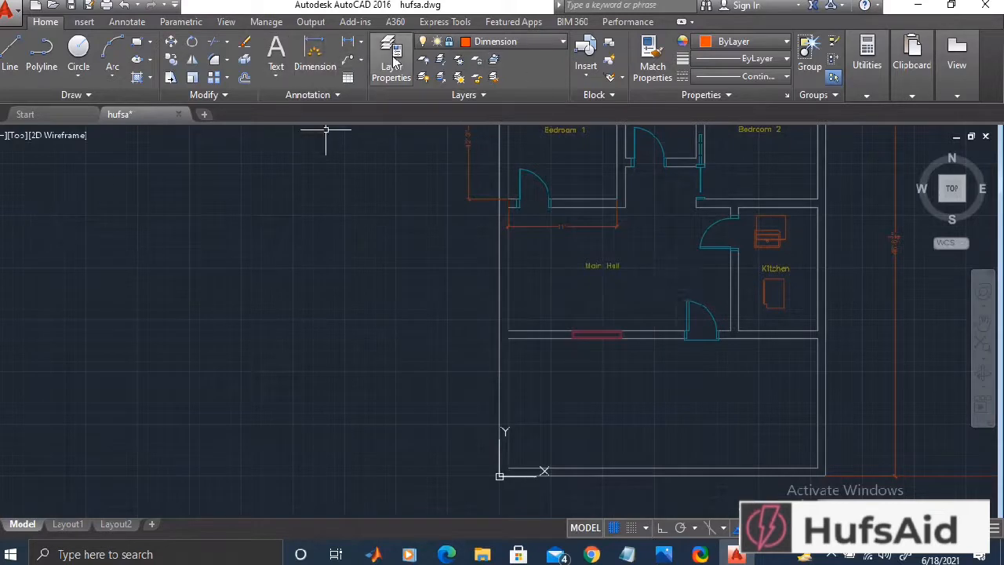
Create a new layer named Fixtures in the Layer Properties Manager
left_click(392, 60)
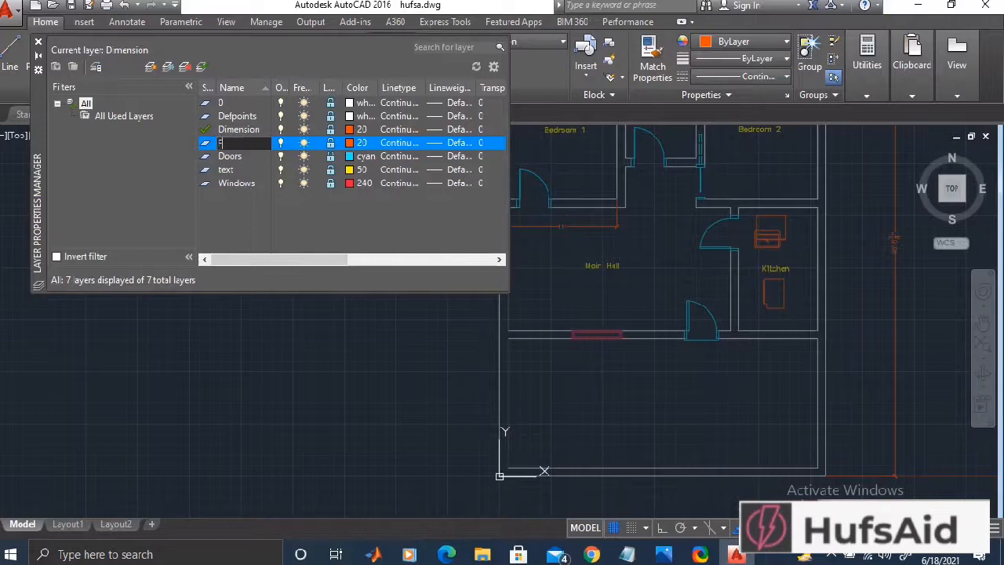
type("Fixturex")
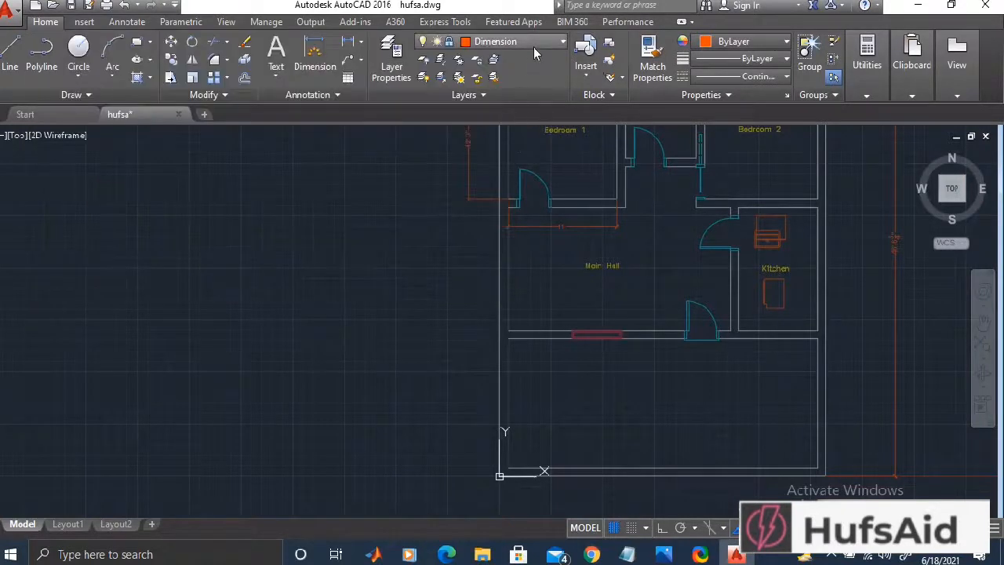
Select the kitchen appliance blocks and assign them to the Fixtures layer
left_click(562, 41)
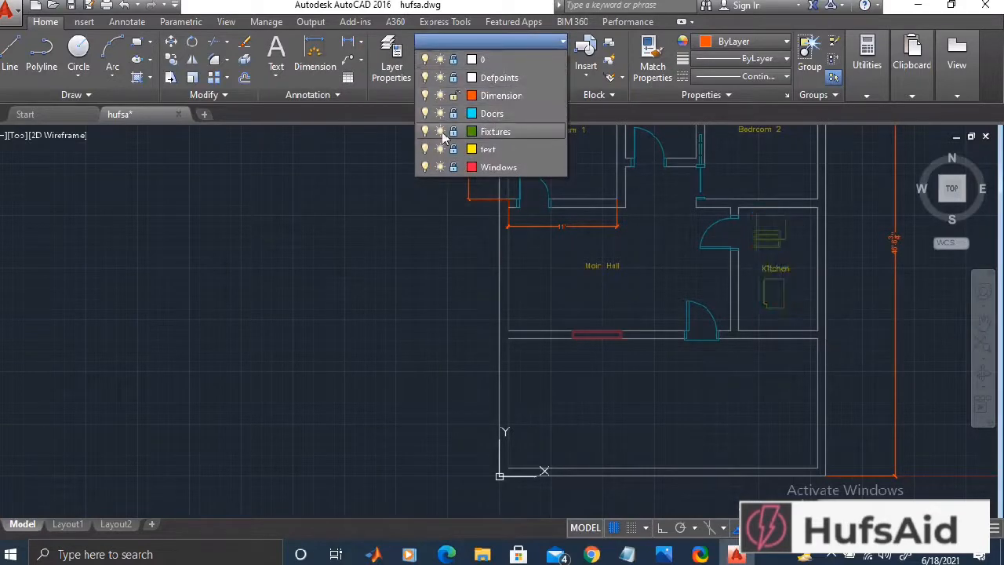
left_click(496, 132)
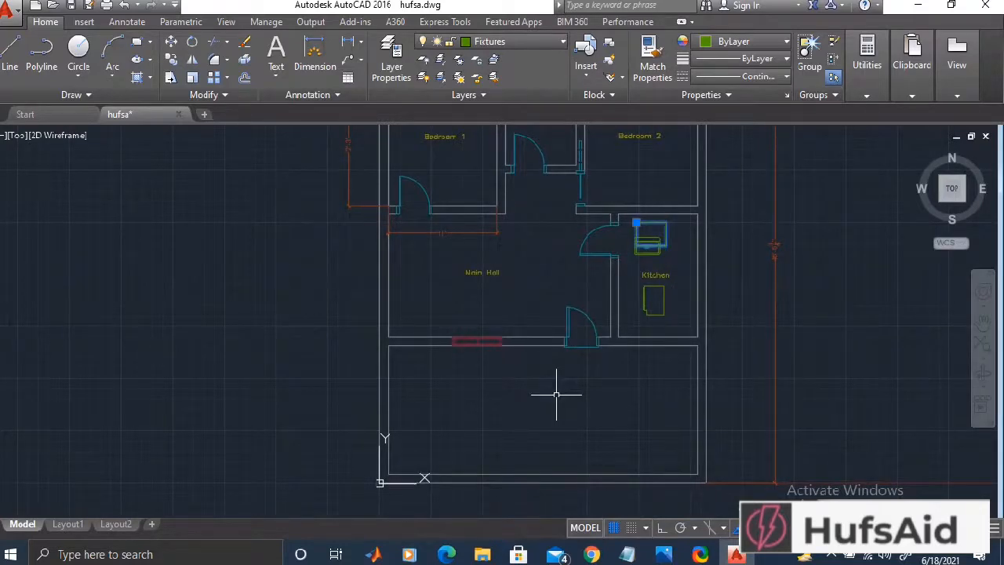
mouse_move(323, 436)
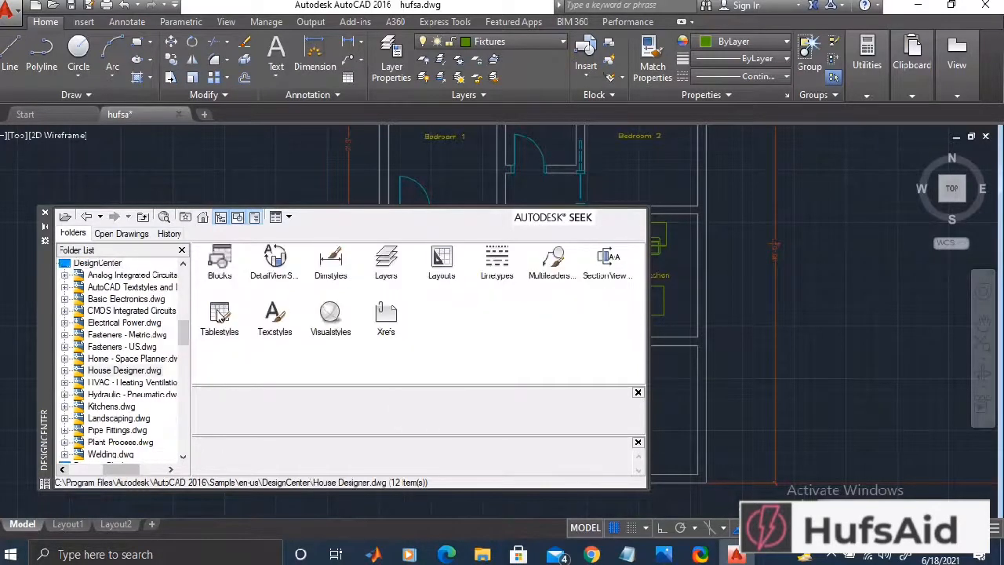
Insert the Bath Tub, Sink-Oval top and Faucet blocks from House Designer.dwg into the washrooms
double_click(220, 264)
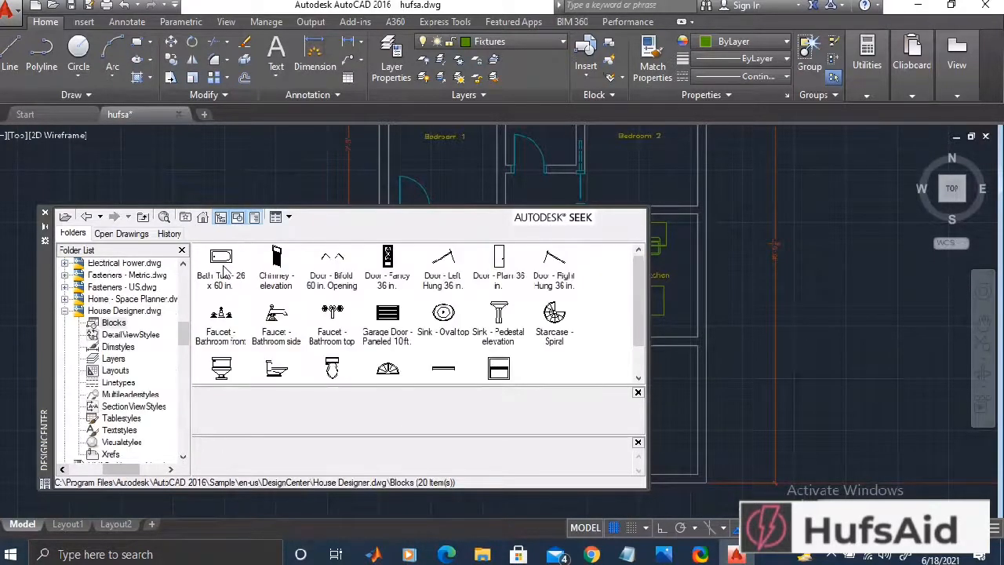
mouse_move(578, 239)
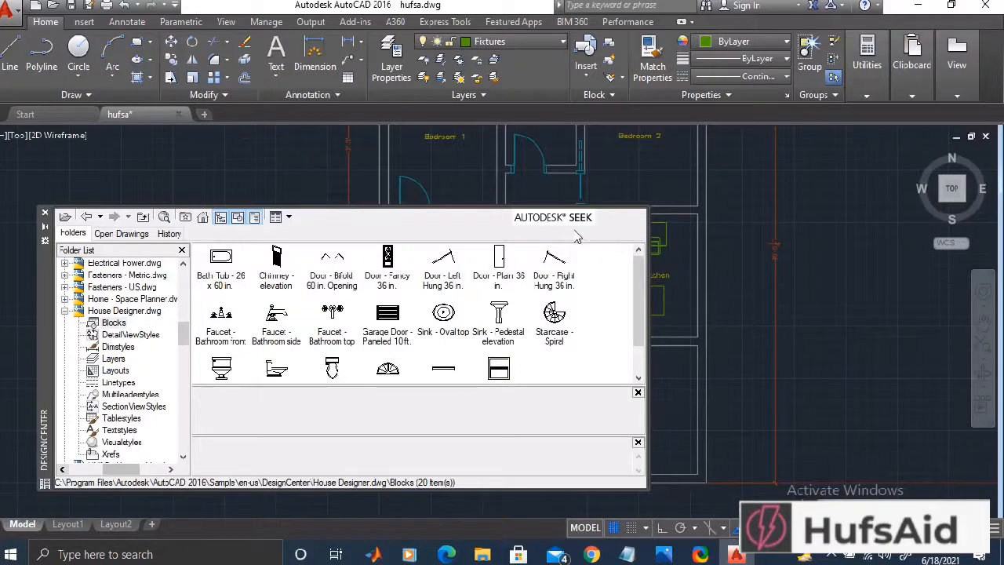
left_click(221, 267)
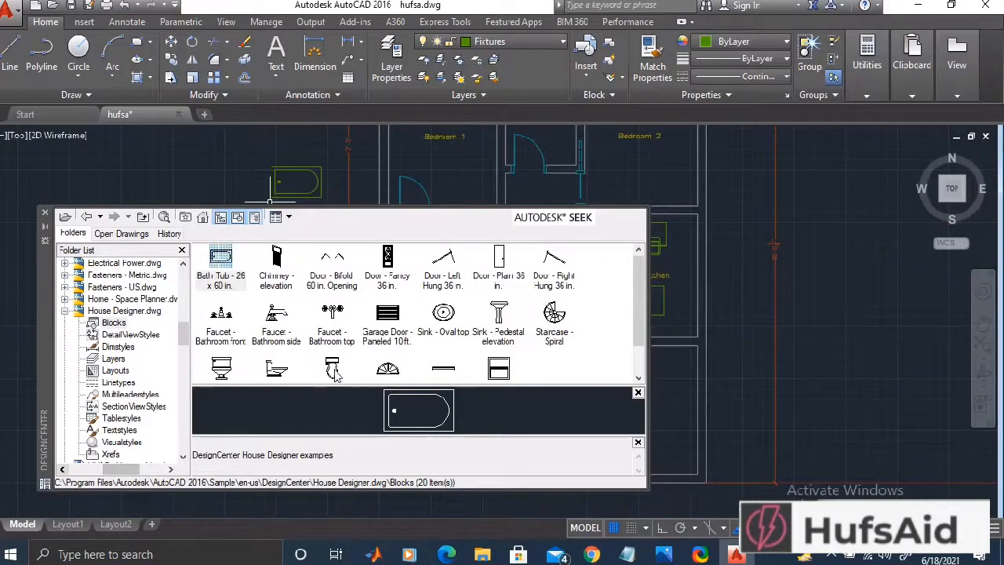
left_click(331, 367)
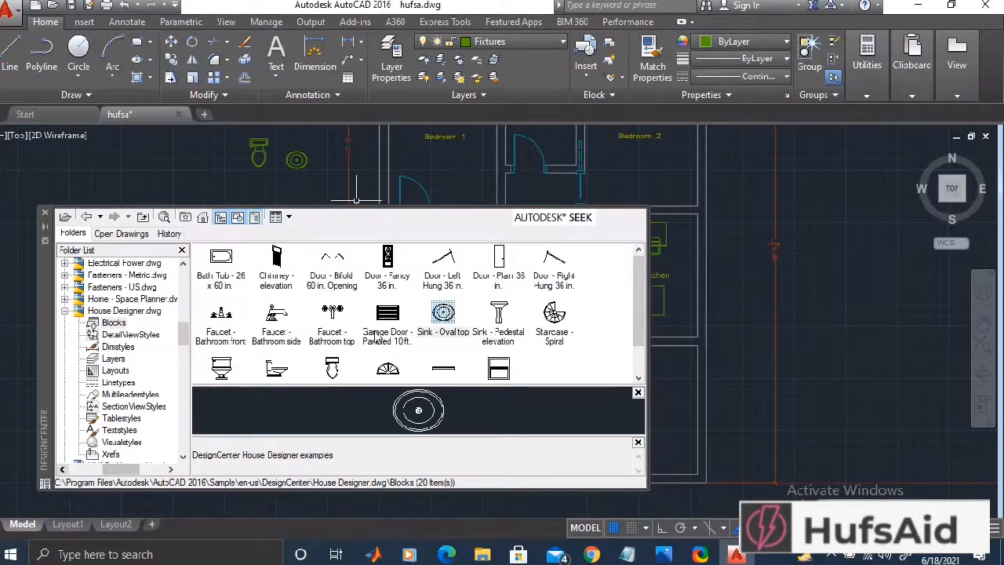
left_click(332, 312)
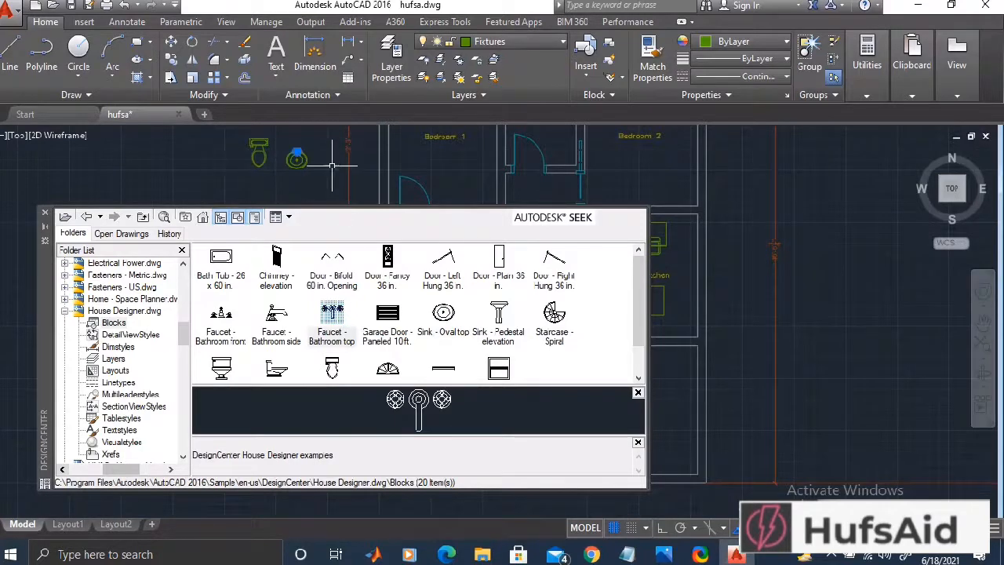
scroll("down", 3)
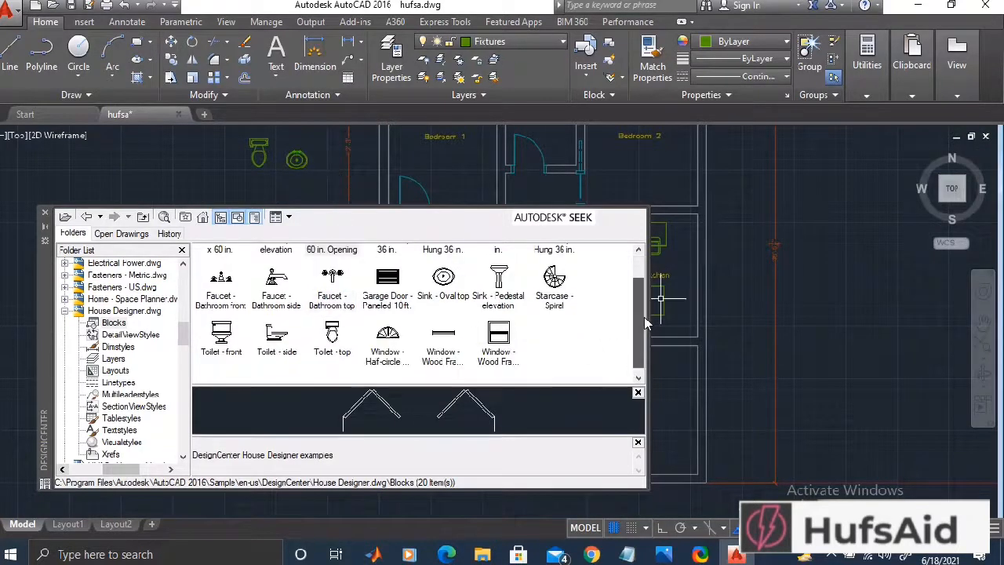
scroll("up", 3)
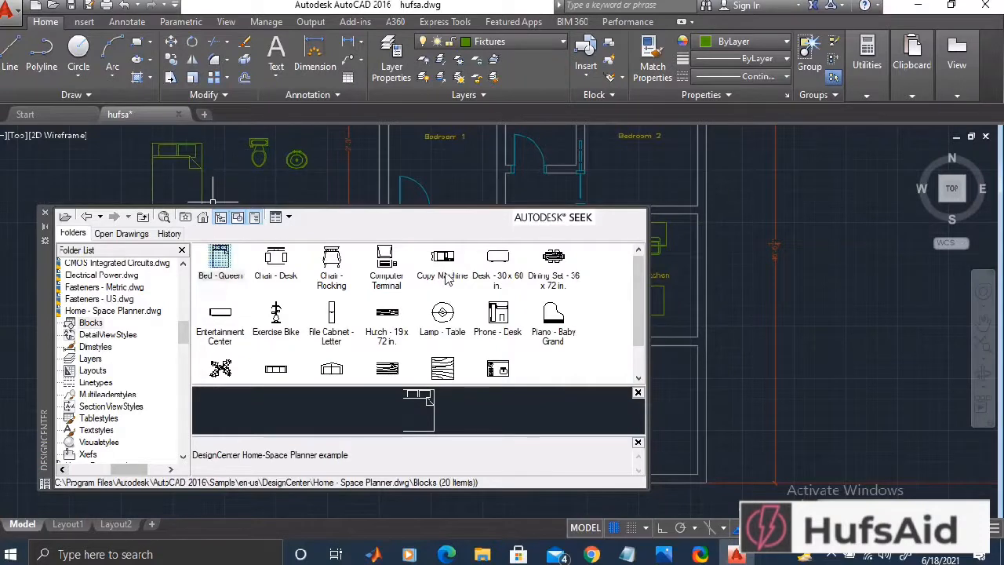
Insert the dining set, roundback sofa and rectangular woodgrain table from Home - Space Planner
left_click(553, 264)
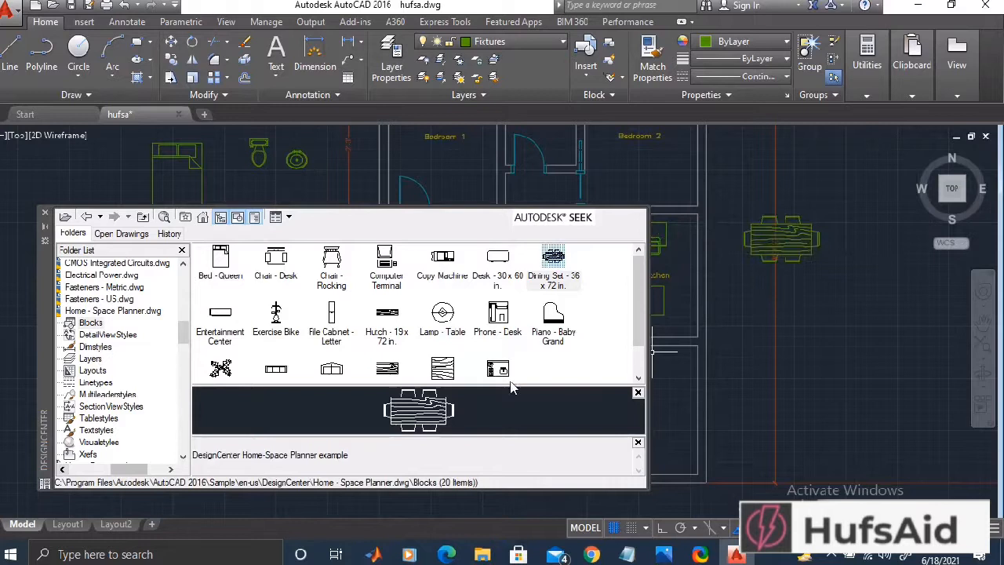
mouse_move(510, 311)
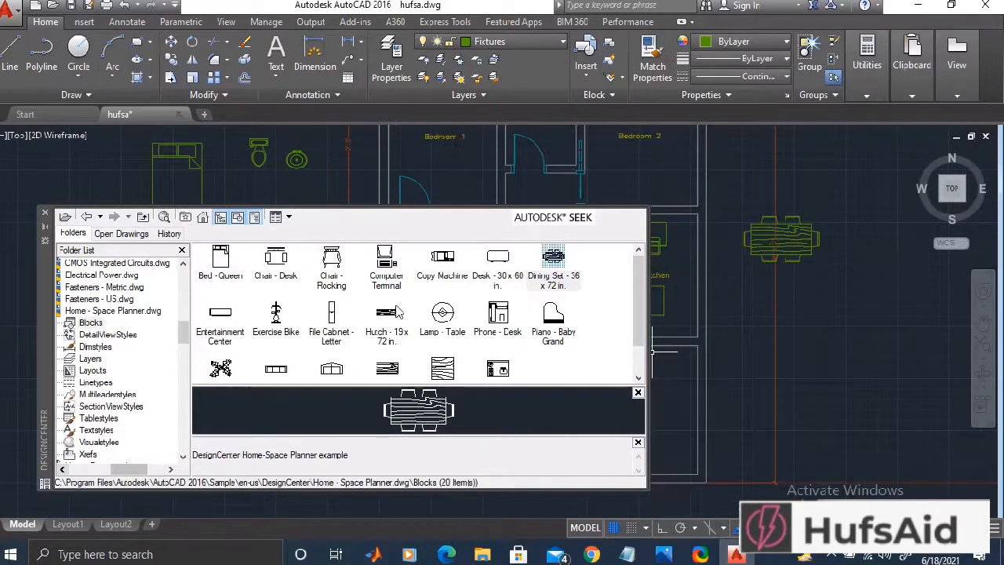
mouse_move(398, 311)
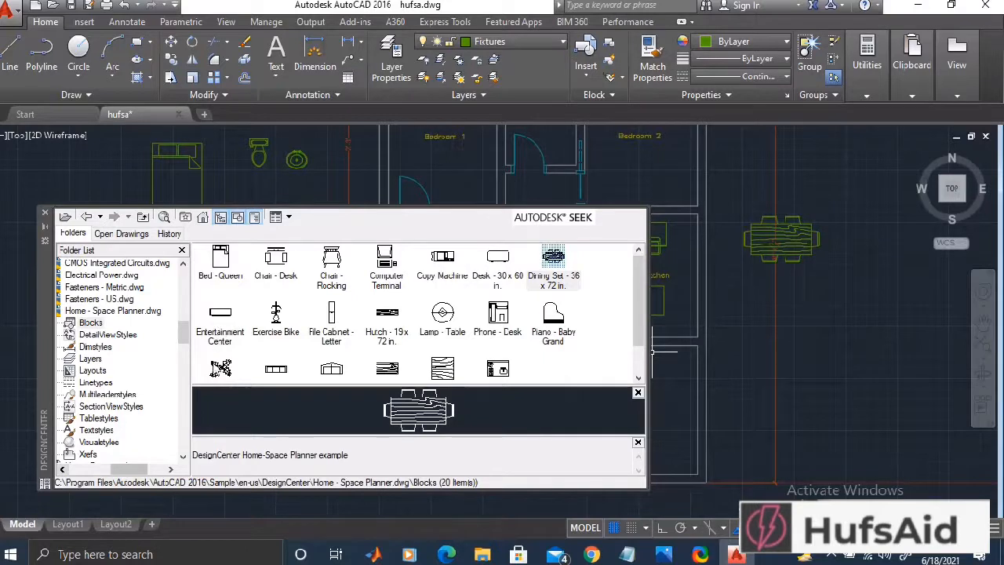
mouse_move(279, 338)
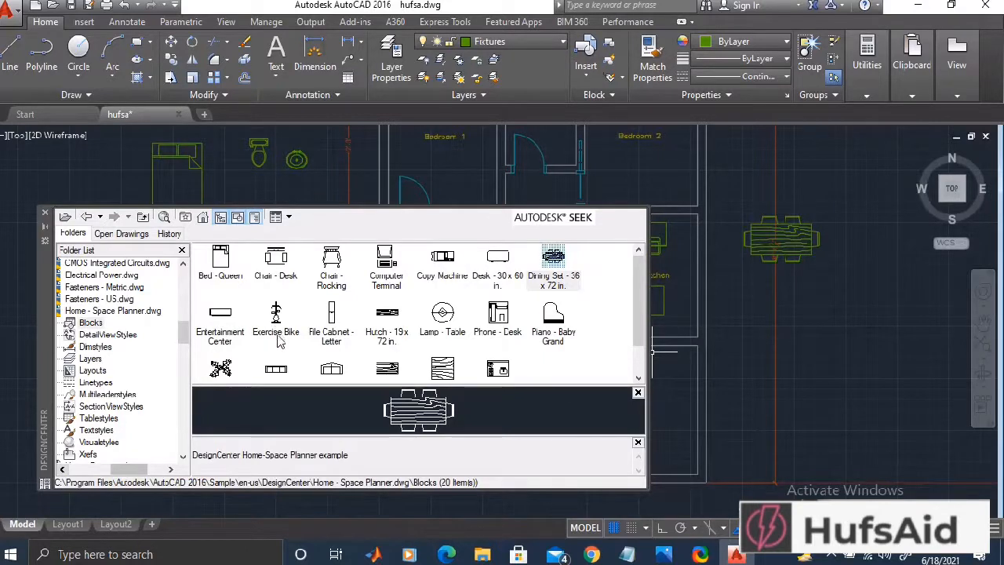
mouse_move(220, 368)
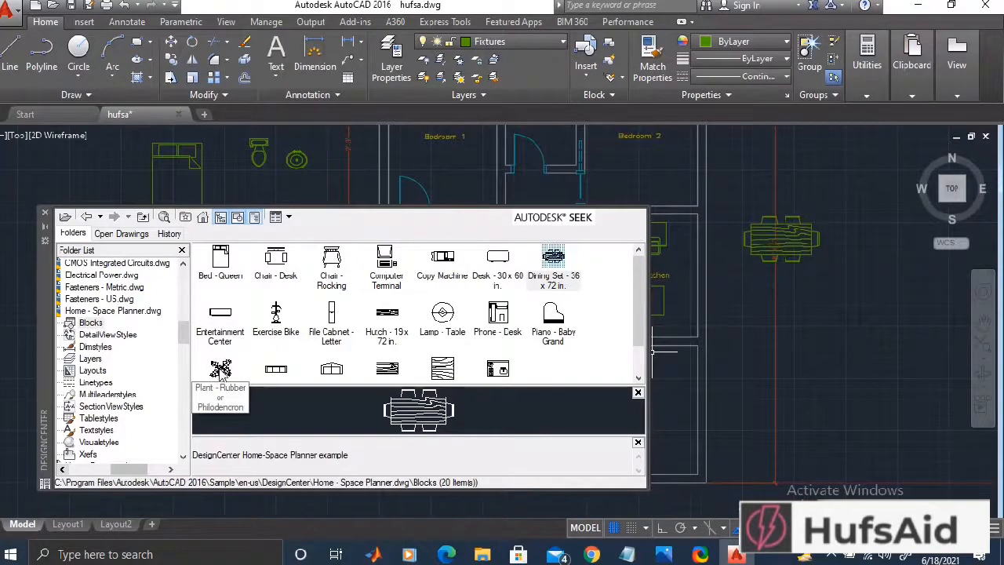
mouse_move(276, 369)
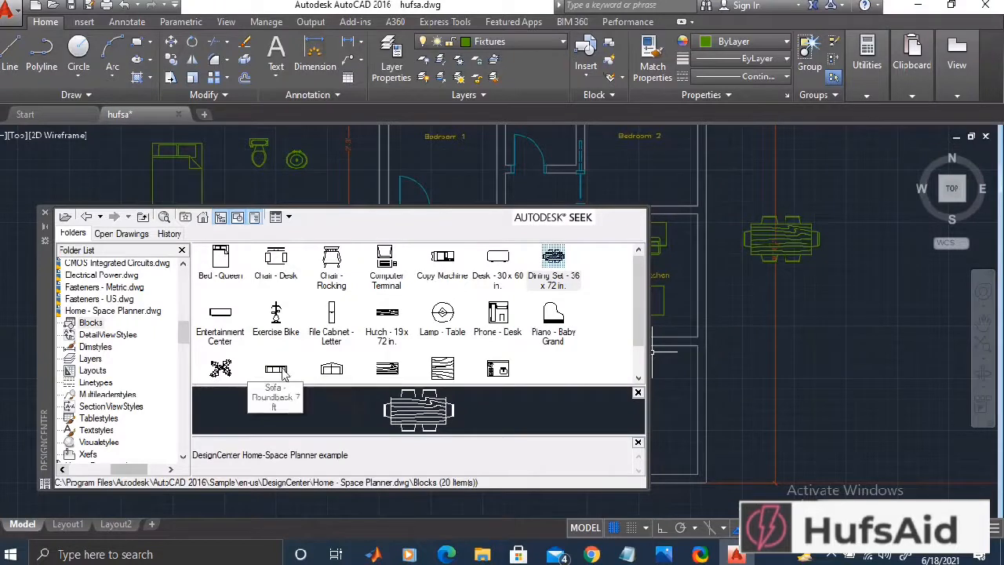
mouse_move(329, 369)
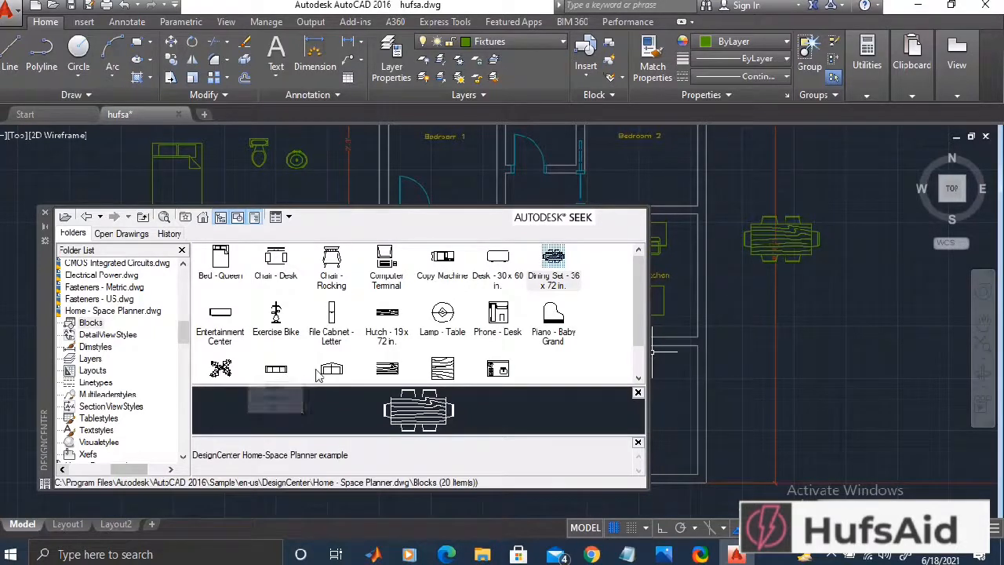
mouse_move(329, 371)
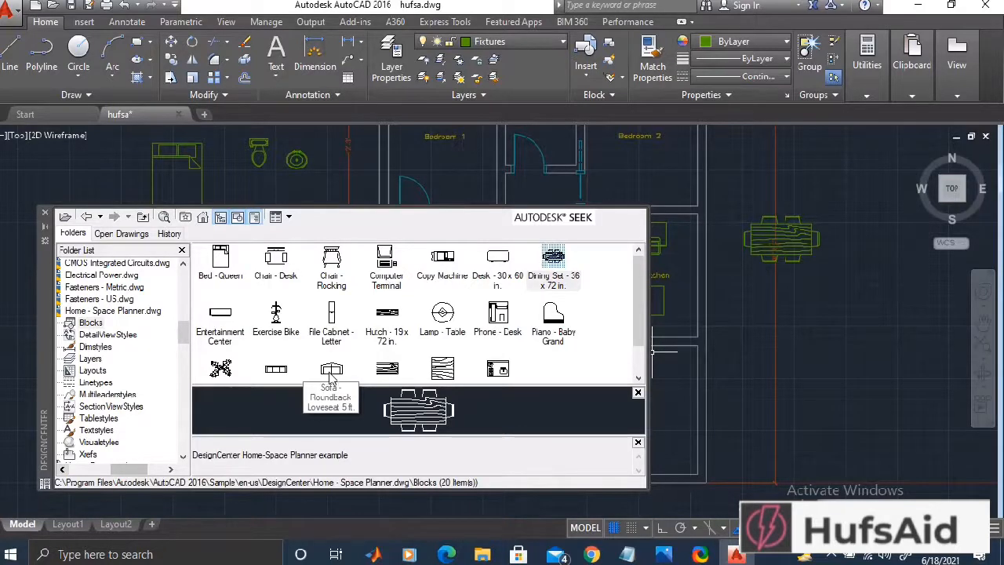
mouse_move(276, 370)
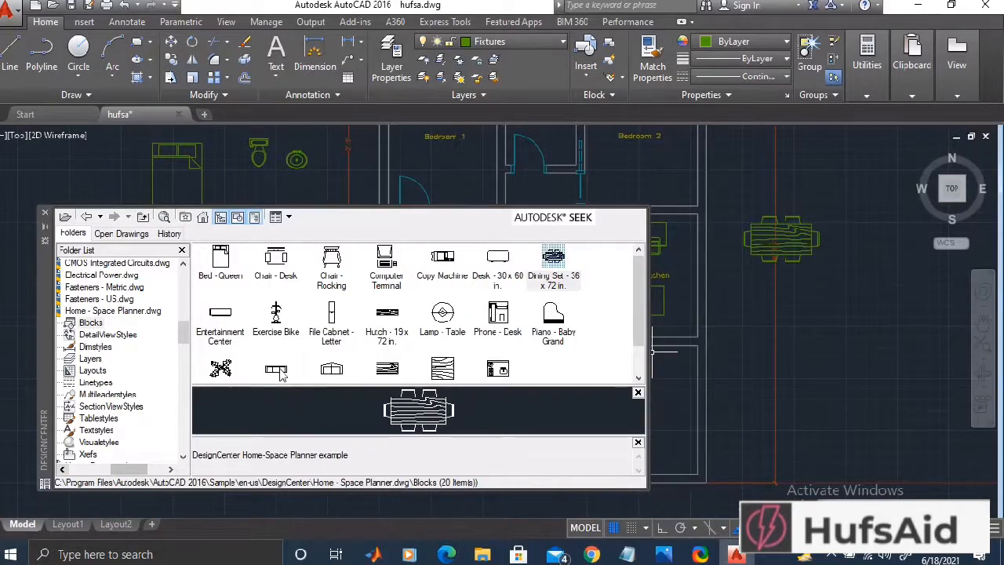
left_click(276, 369)
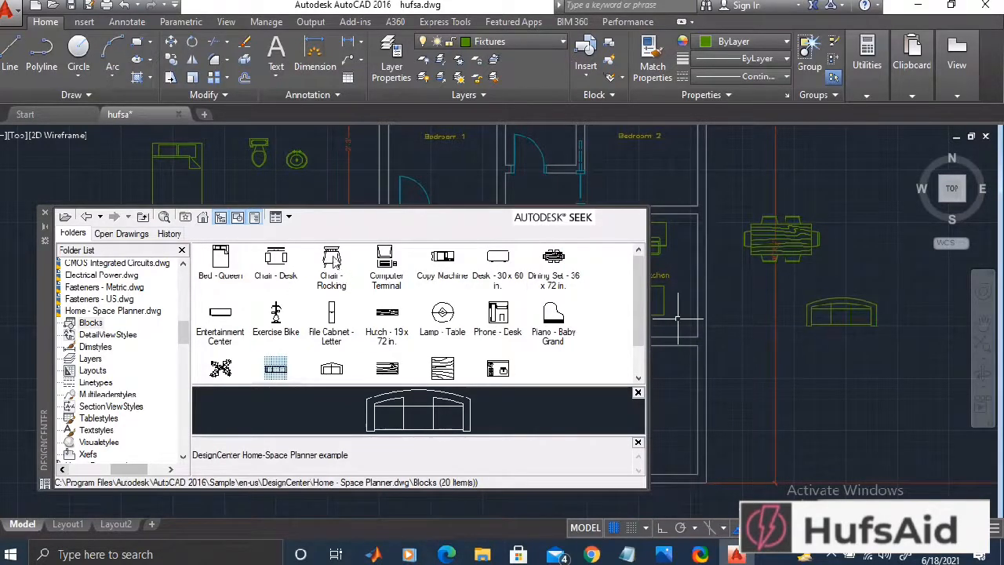
left_click(331, 261)
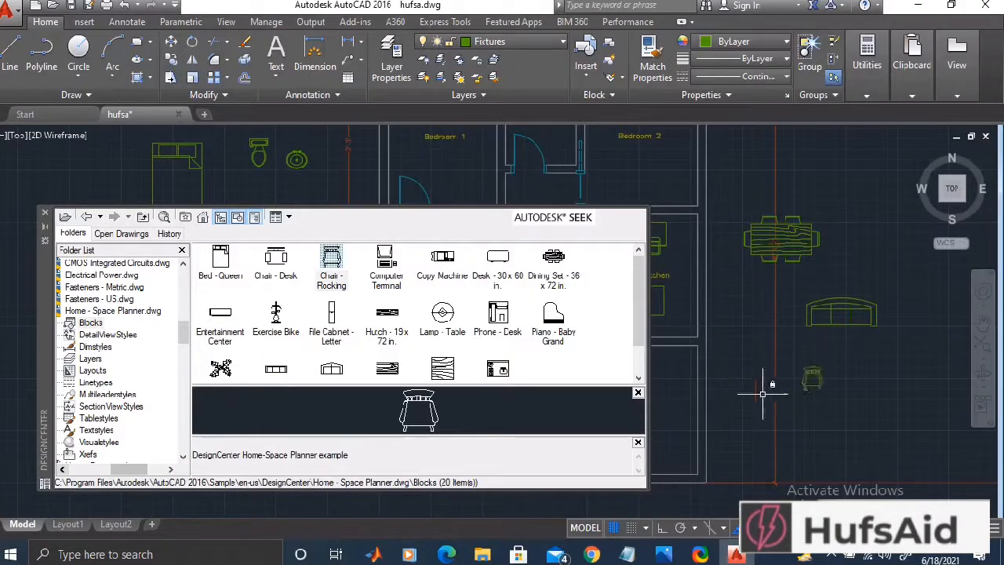
mouse_move(275, 276)
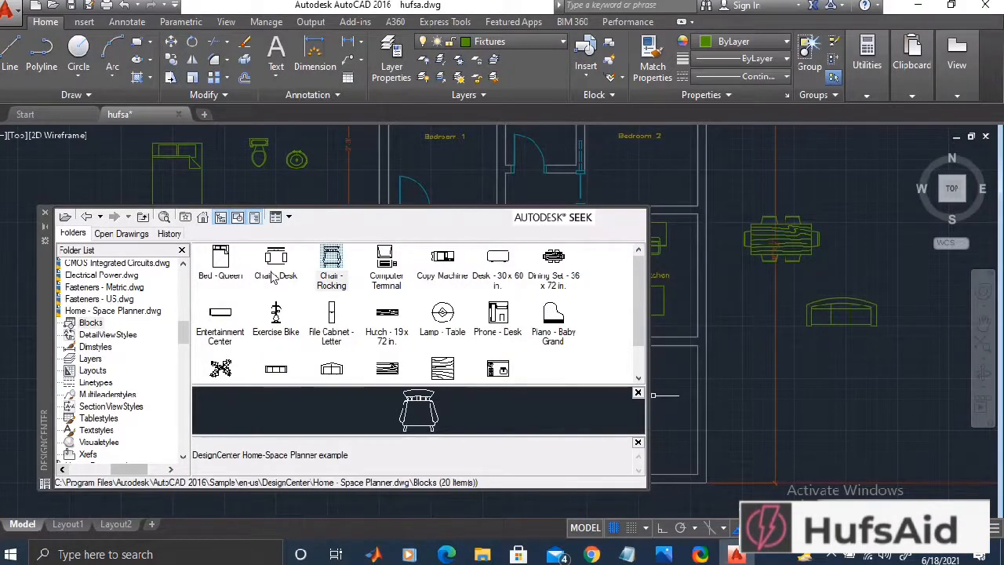
mouse_move(443, 369)
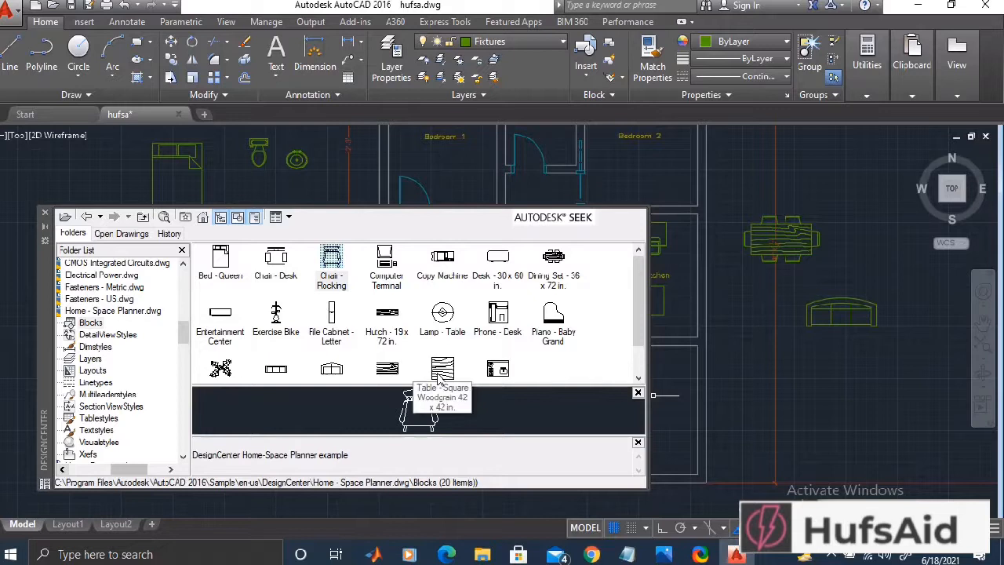
mouse_move(386, 369)
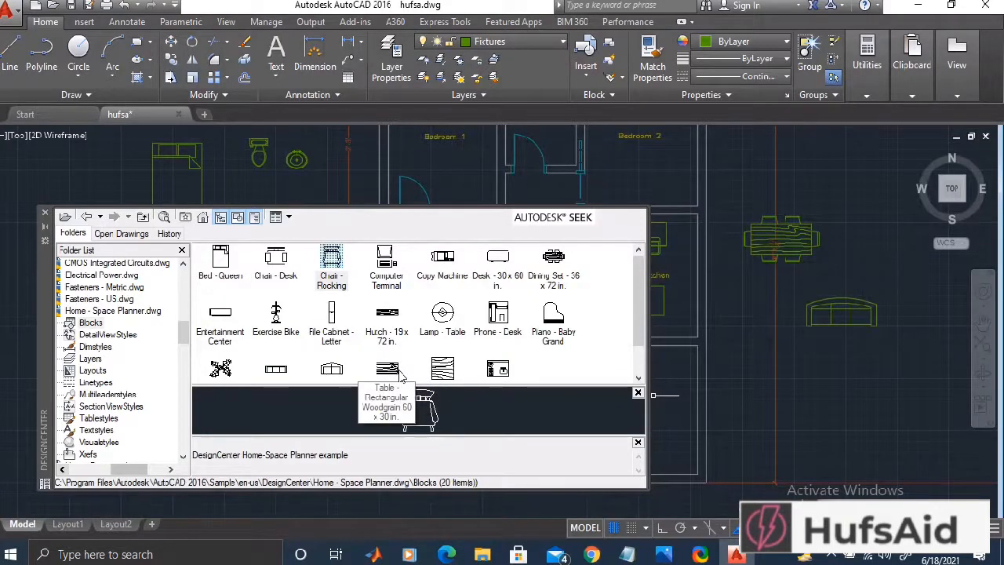
left_click(386, 368)
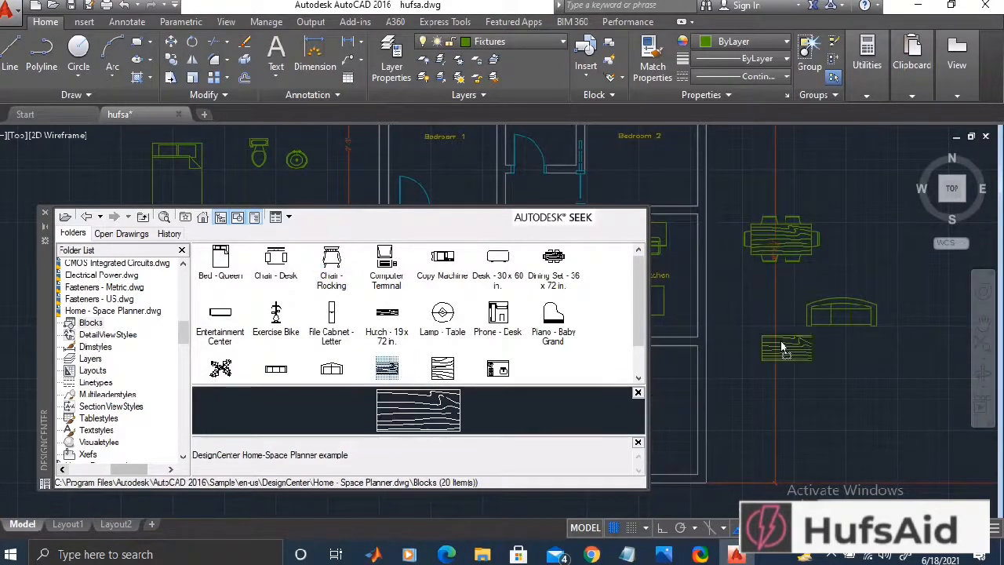
scroll("down", 3)
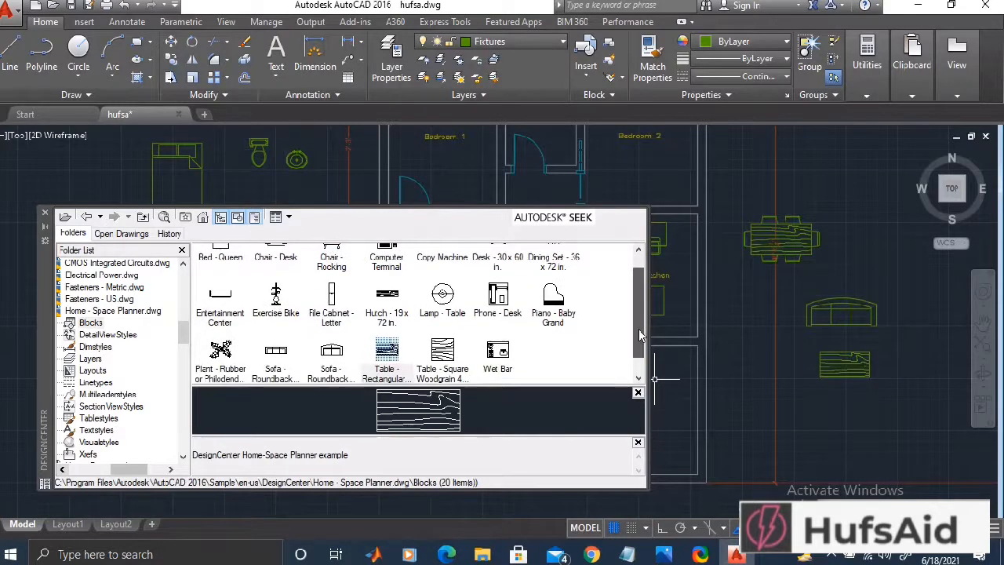
scroll("down", 3)
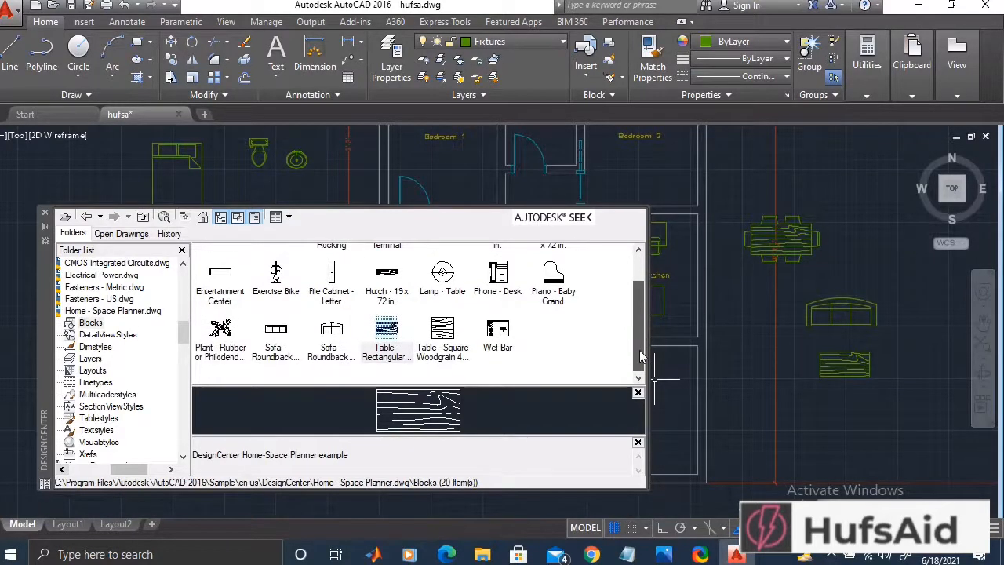
scroll("up", 3)
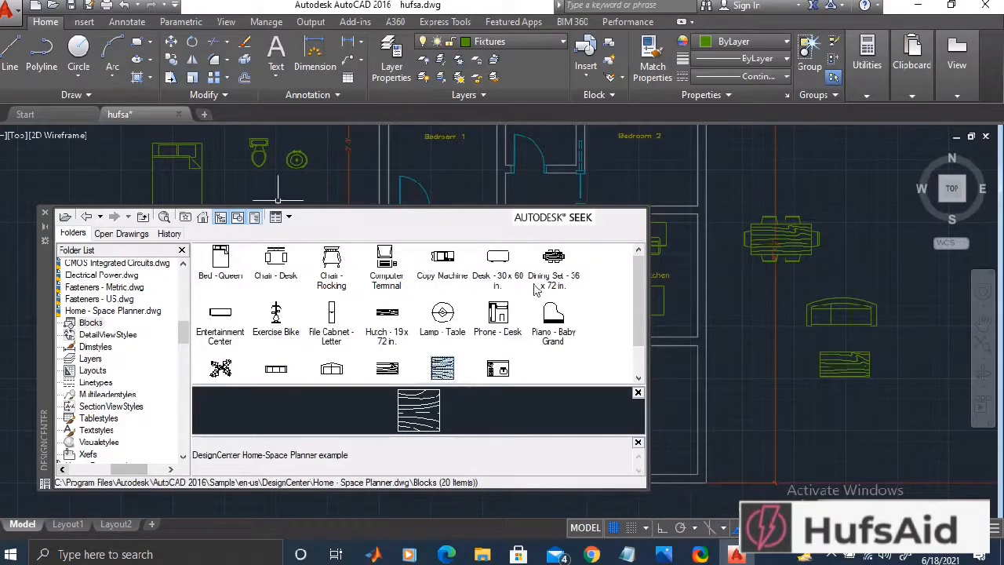
mouse_move(333, 346)
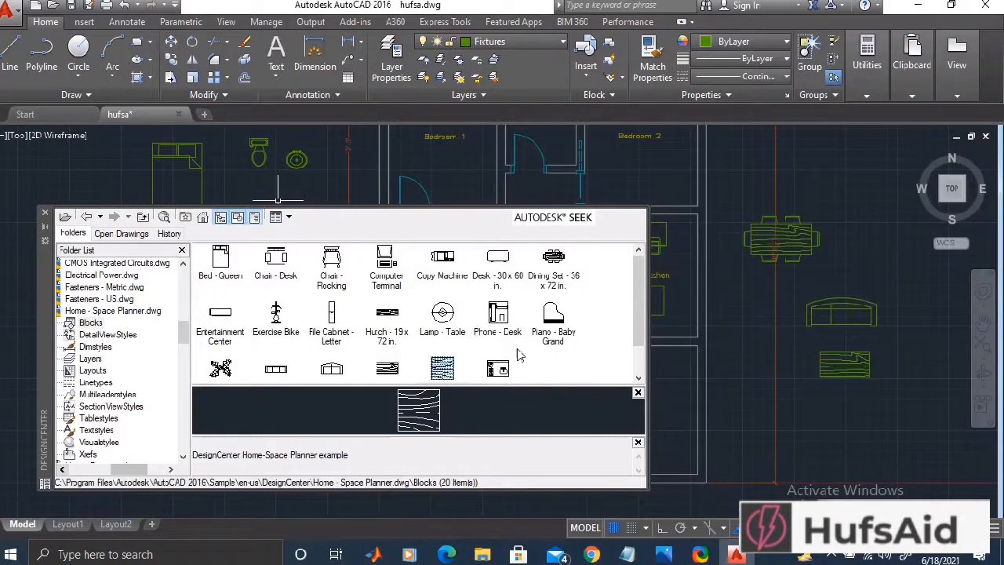
left_click(443, 314)
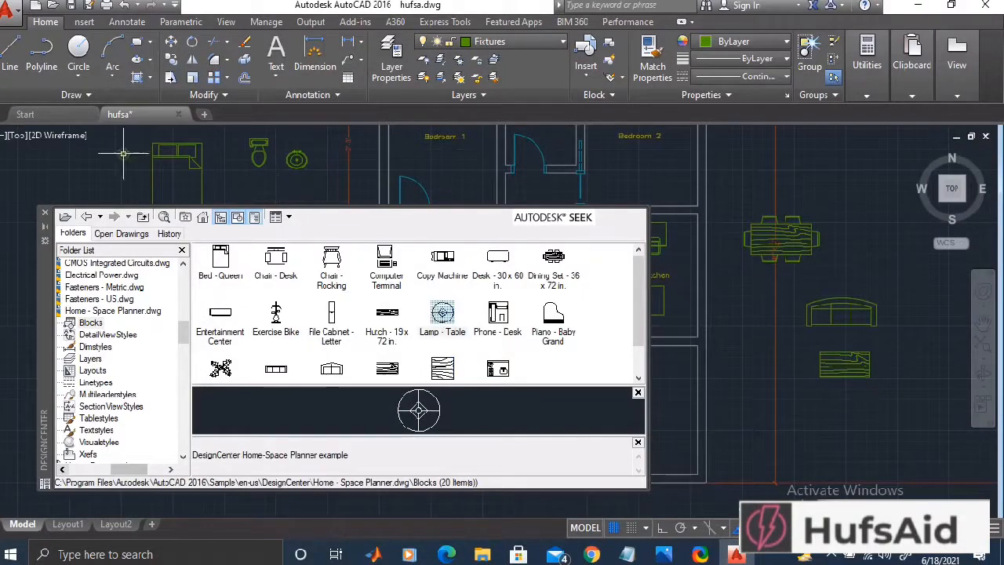
mouse_move(363, 289)
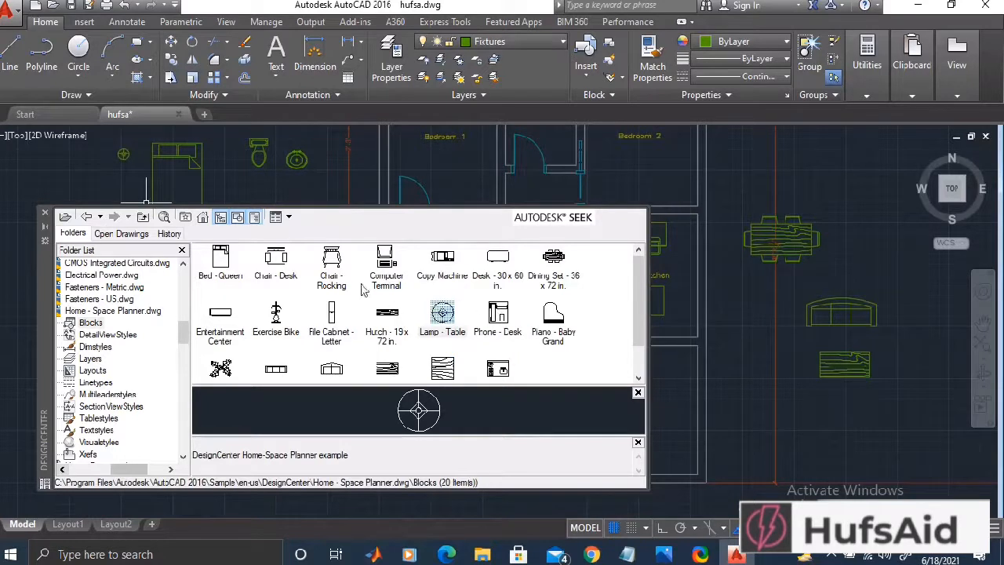
Navigate back up to the sample drawings folder and into Landscaping.dwg's contents
left_click(387, 259)
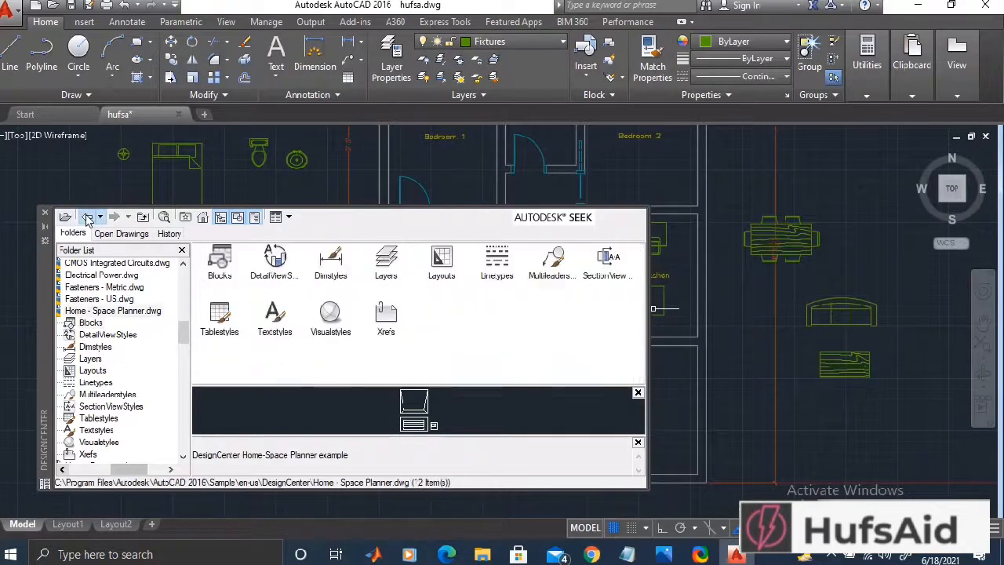
left_click(87, 217)
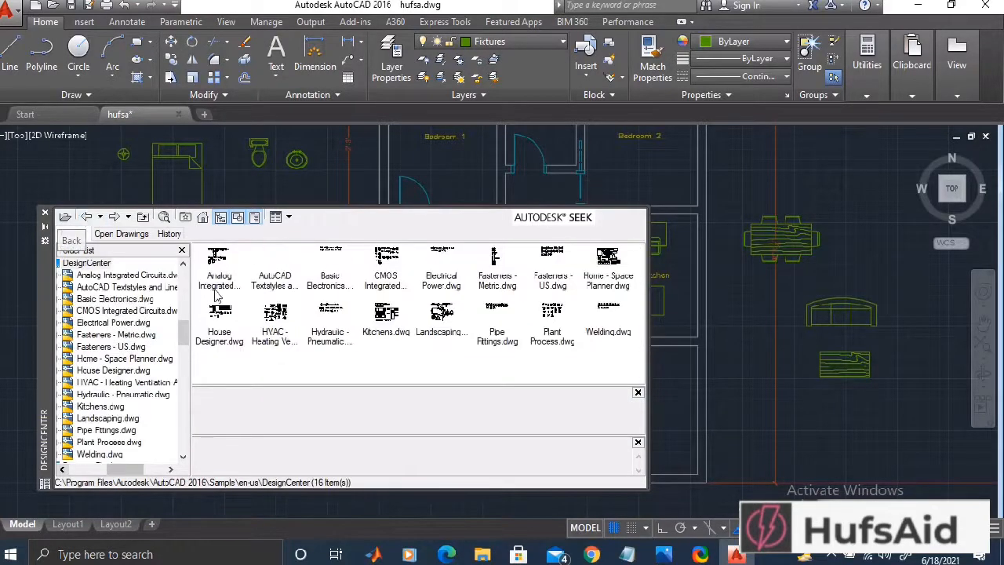
left_click(73, 233)
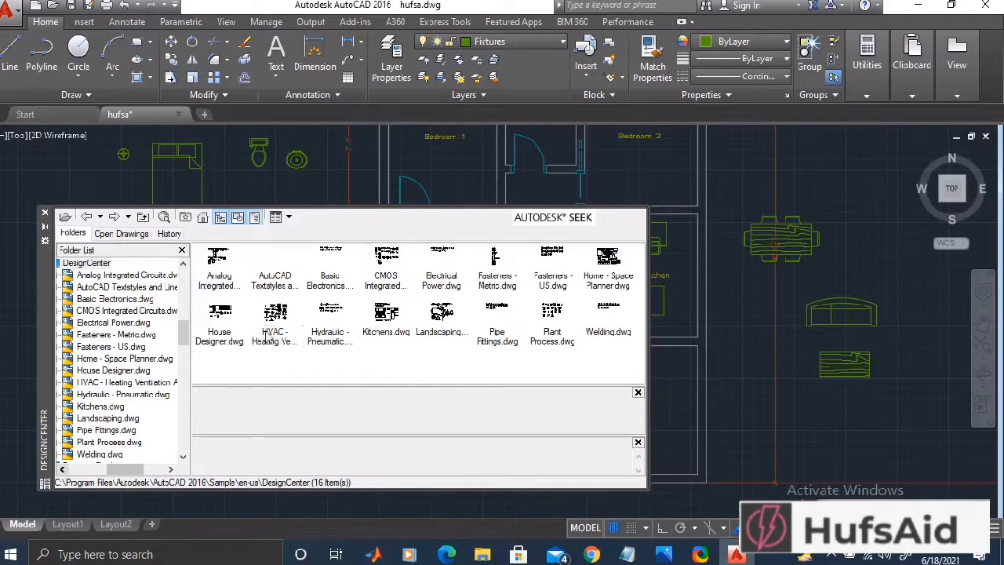
mouse_move(443, 317)
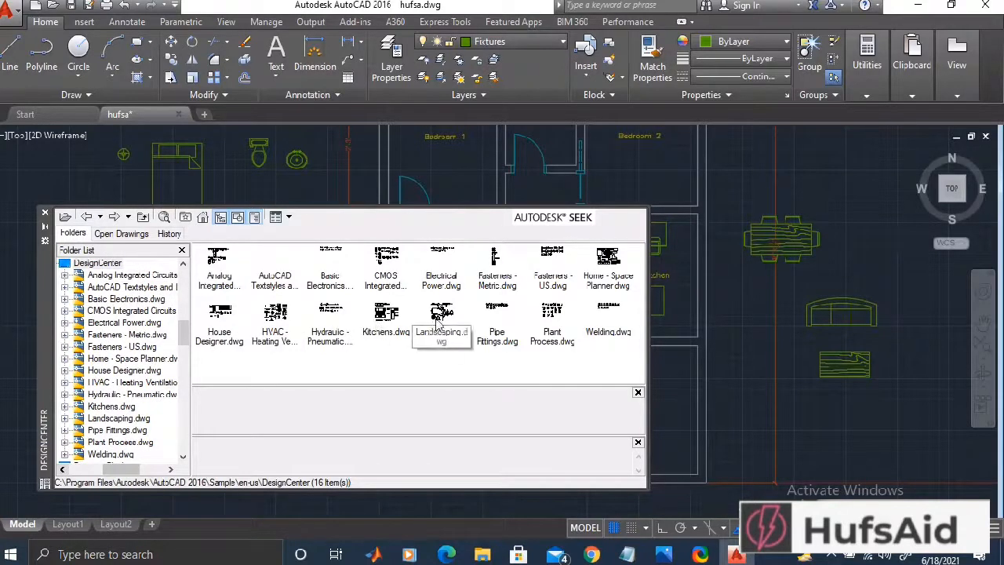
double_click(441, 314)
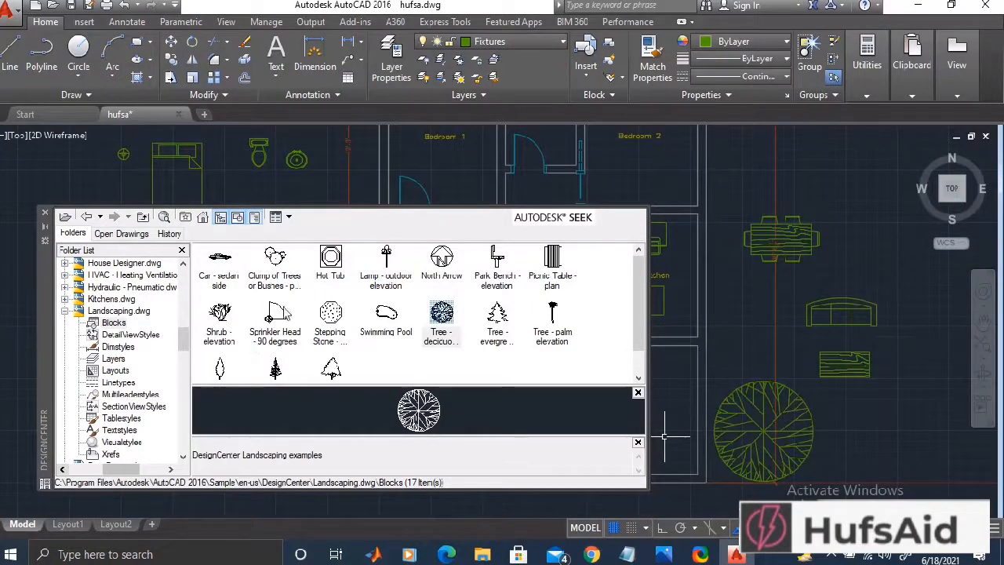
Insert the deciduous plan-view tree block from Landscaping.dwg into the drawing
left_click(220, 322)
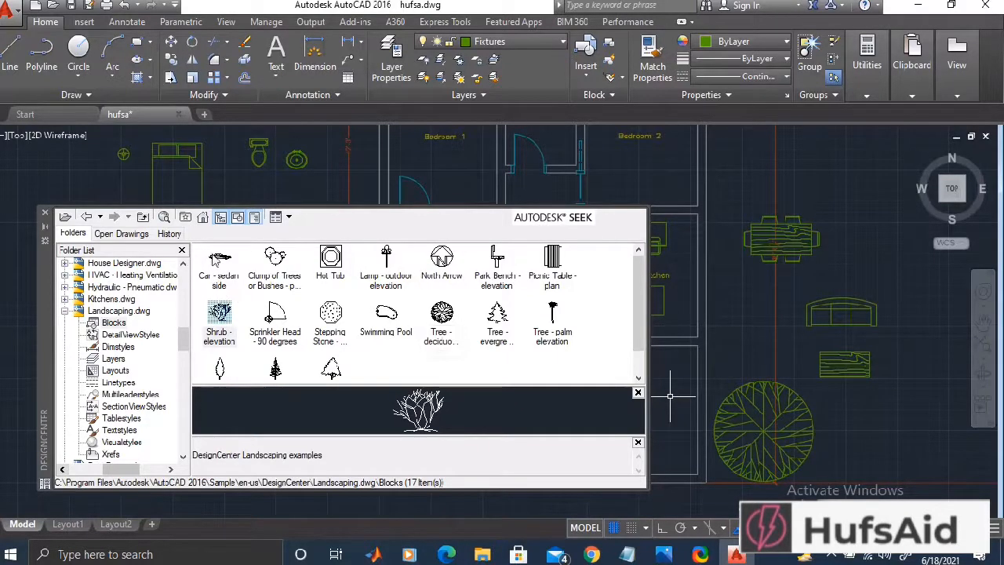
left_click(218, 259)
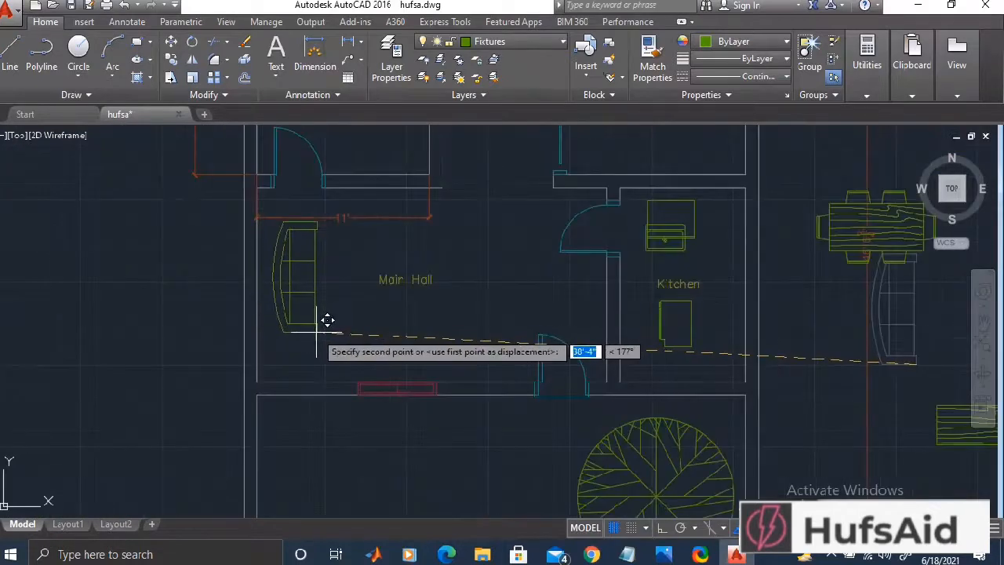
mouse_move(315, 342)
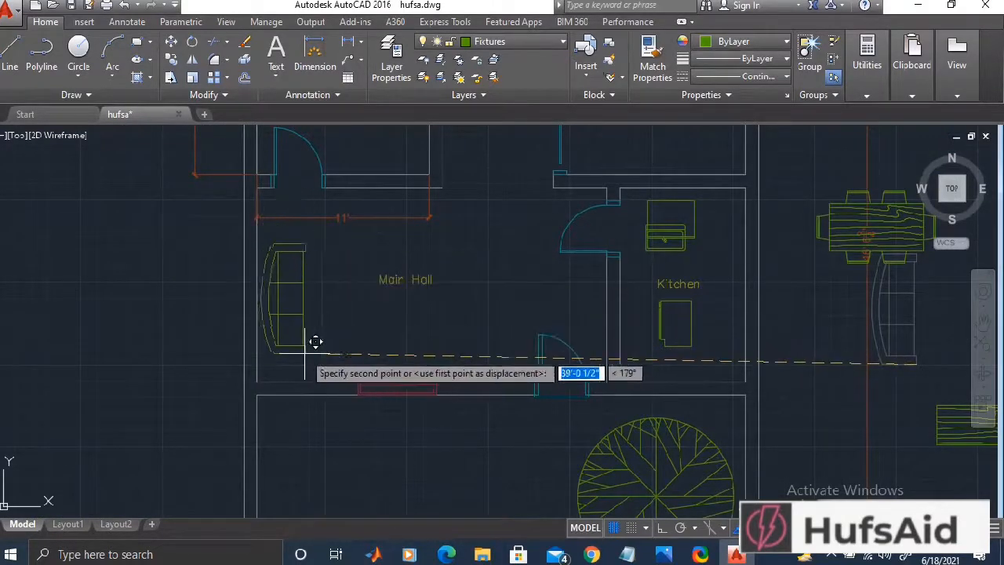
Move the sofa and the rectangular table into position inside the Main Hall
left_click(465, 395)
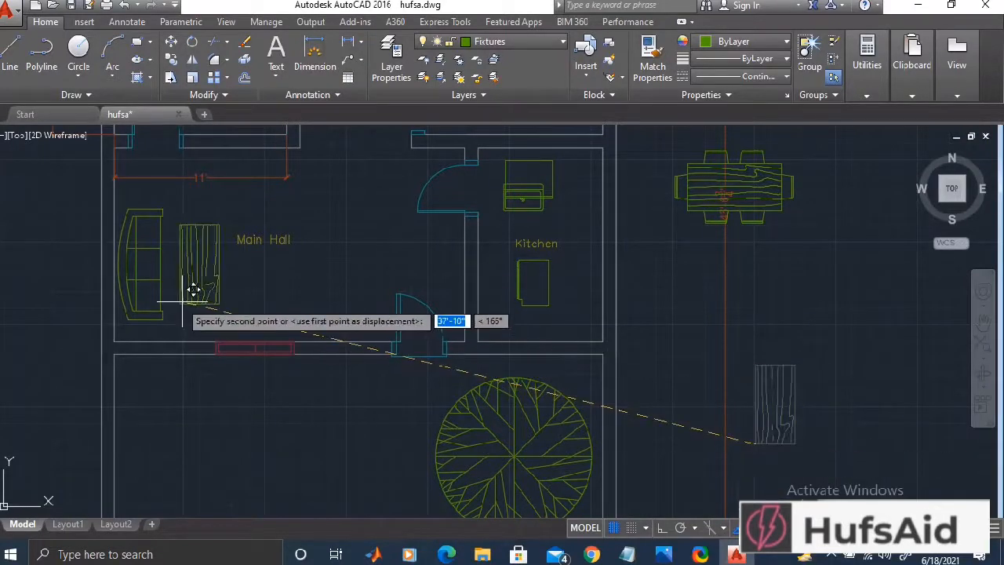
mouse_move(207, 290)
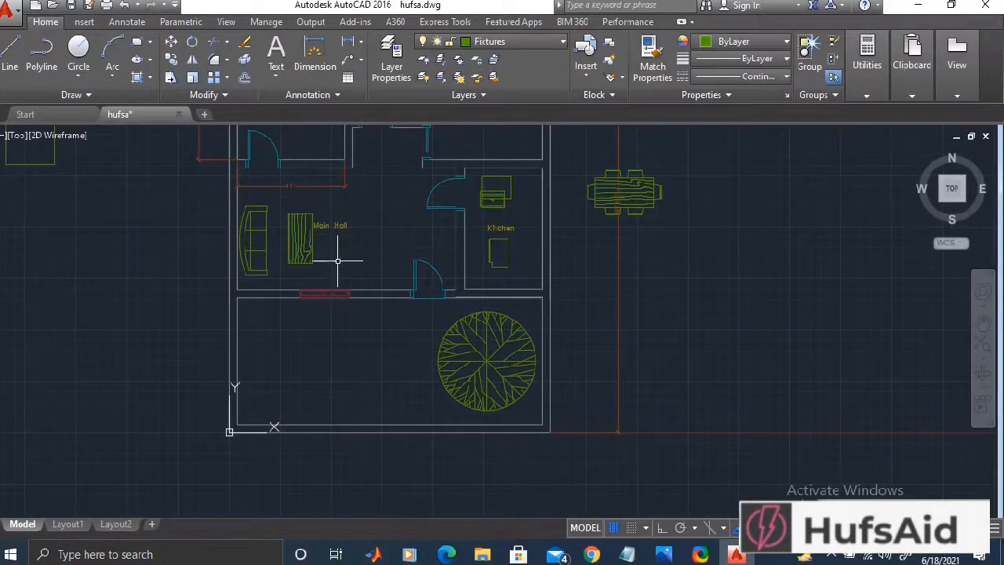
left_click(624, 191)
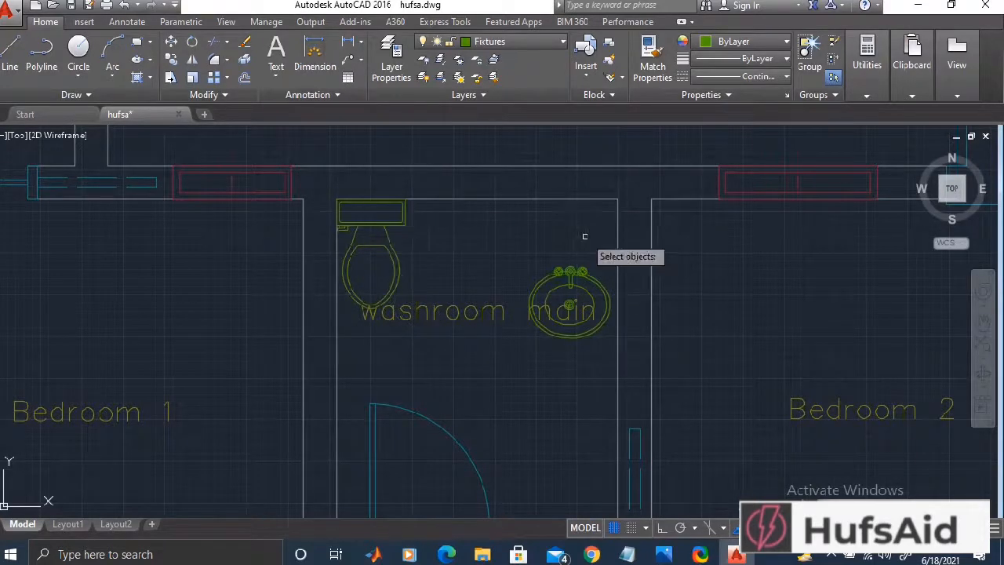
Reposition the washbasin lower in the main washroom, below the toilet near the doorway
left_click(568, 302)
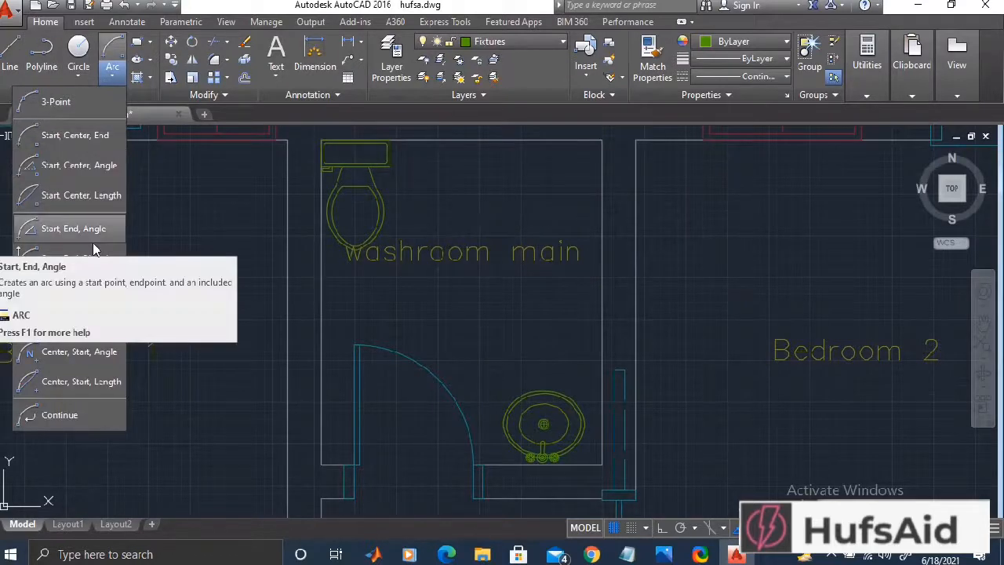
mouse_move(177, 254)
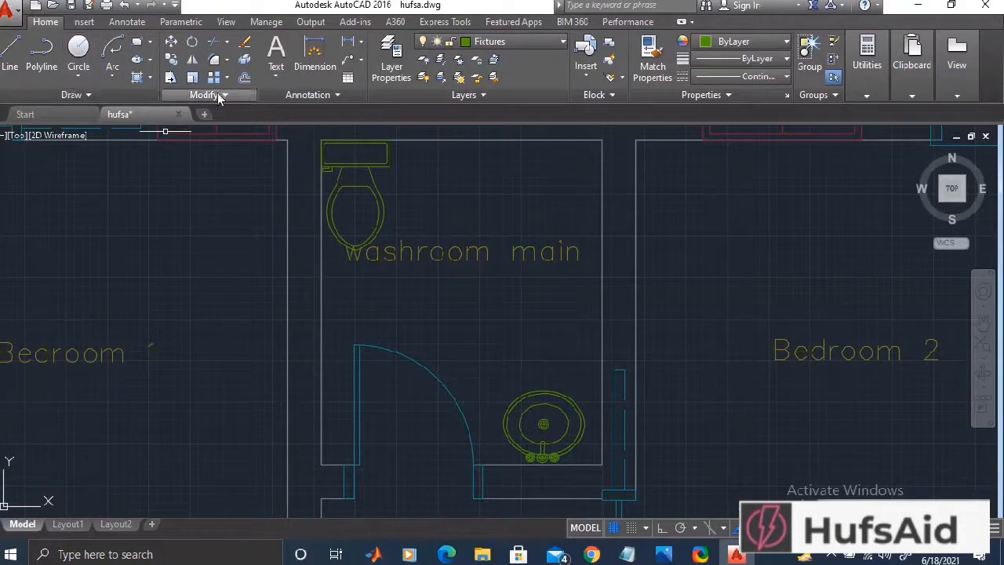
left_click(113, 60)
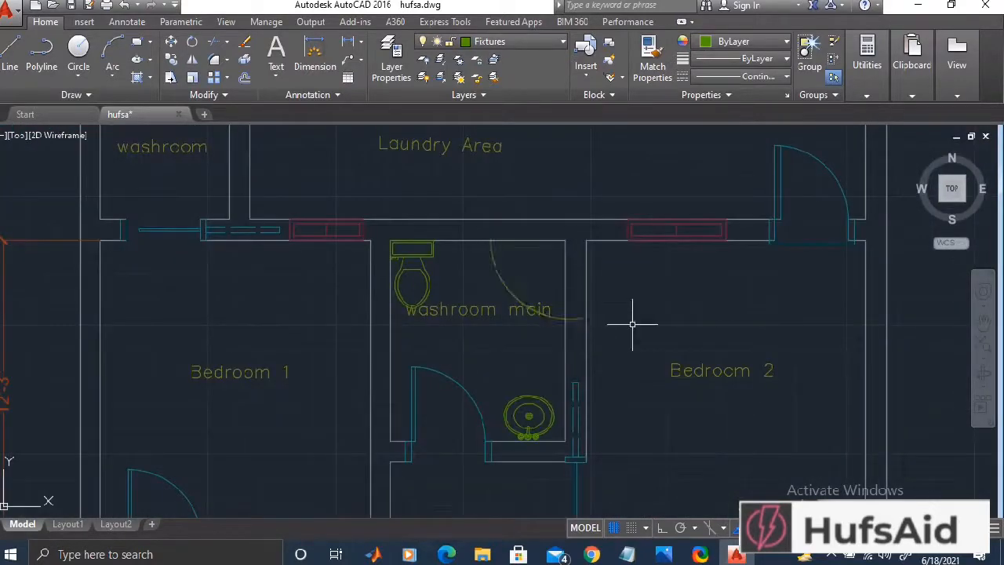
mouse_move(621, 330)
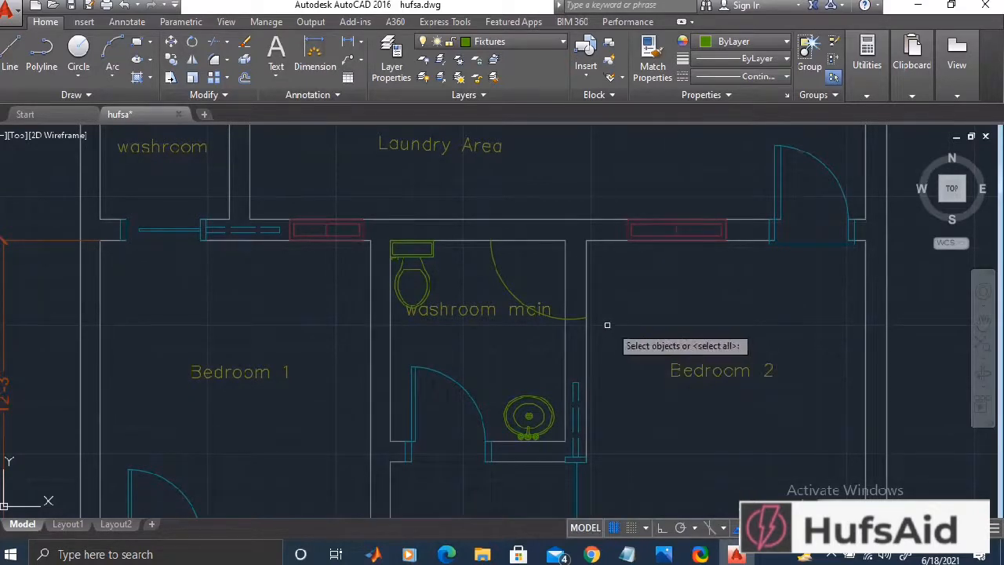
mouse_move(608, 311)
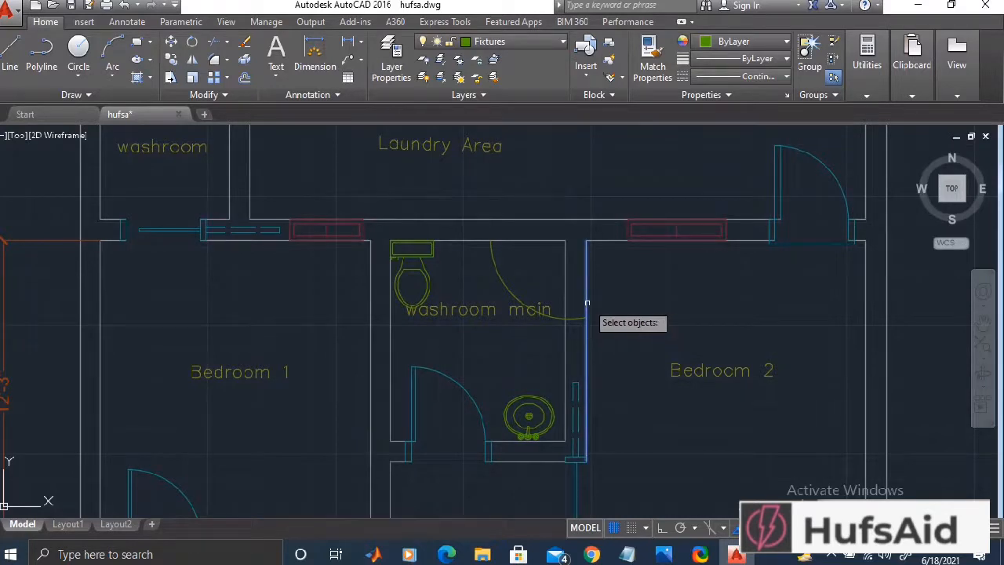
mouse_move(575, 342)
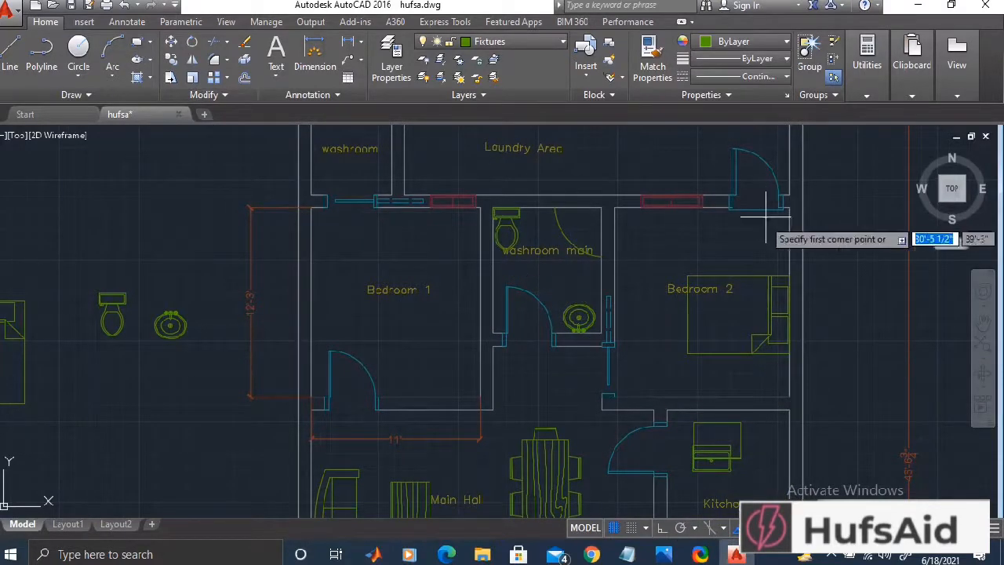
Window-select the bed block to copy beds into Bedroom 1 and Bedroom 2
left_click(765, 220)
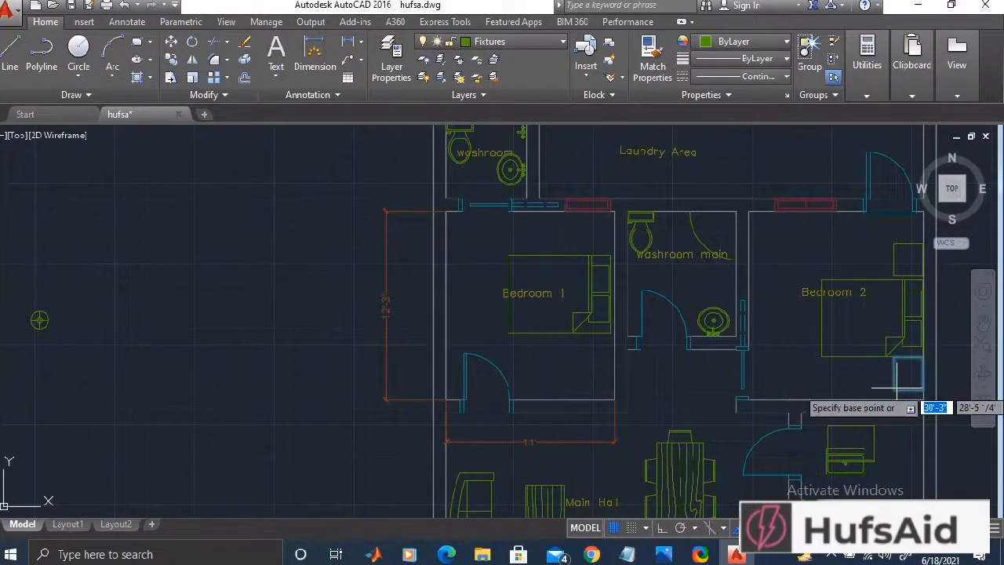
Move the lamp table beside the Bedroom 1 bed, picking its base point
left_click(590, 358)
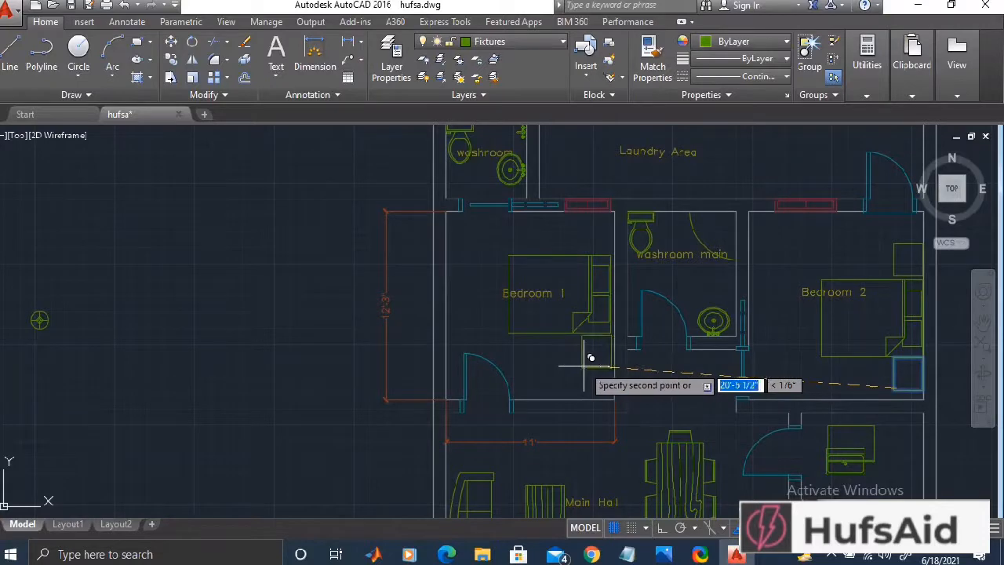
mouse_move(590, 241)
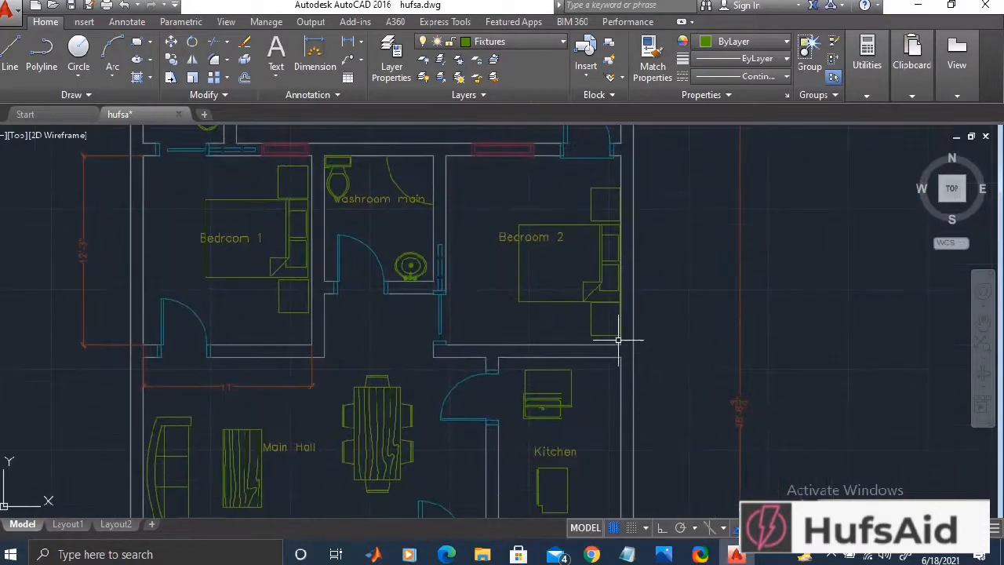
scroll("down", 3)
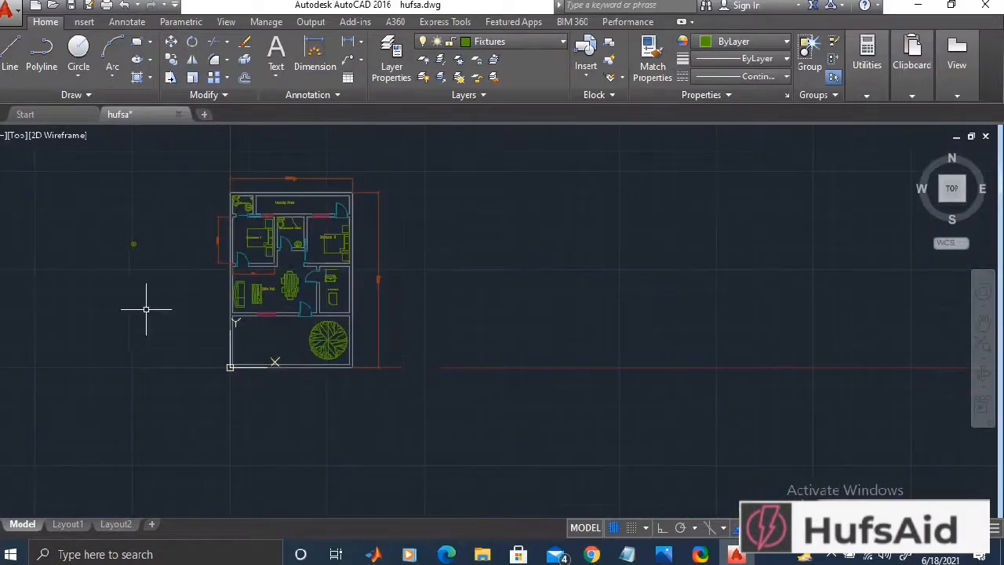
scroll("up", 3)
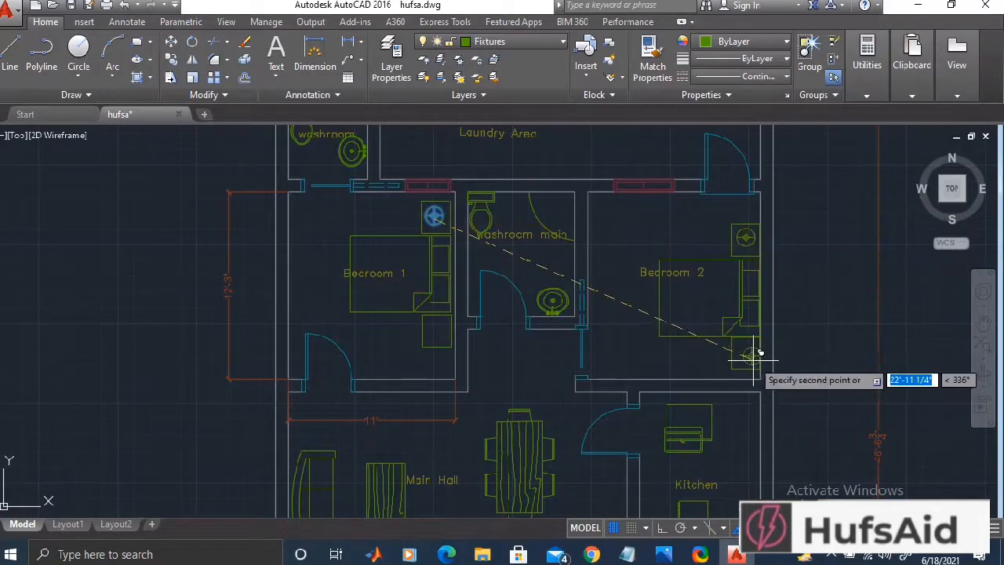
mouse_move(437, 324)
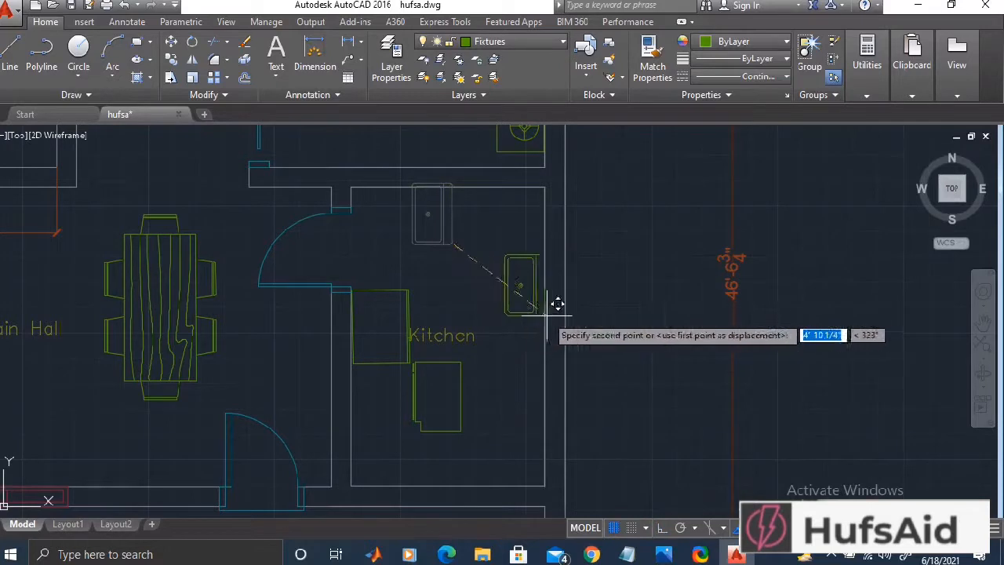
mouse_move(555, 317)
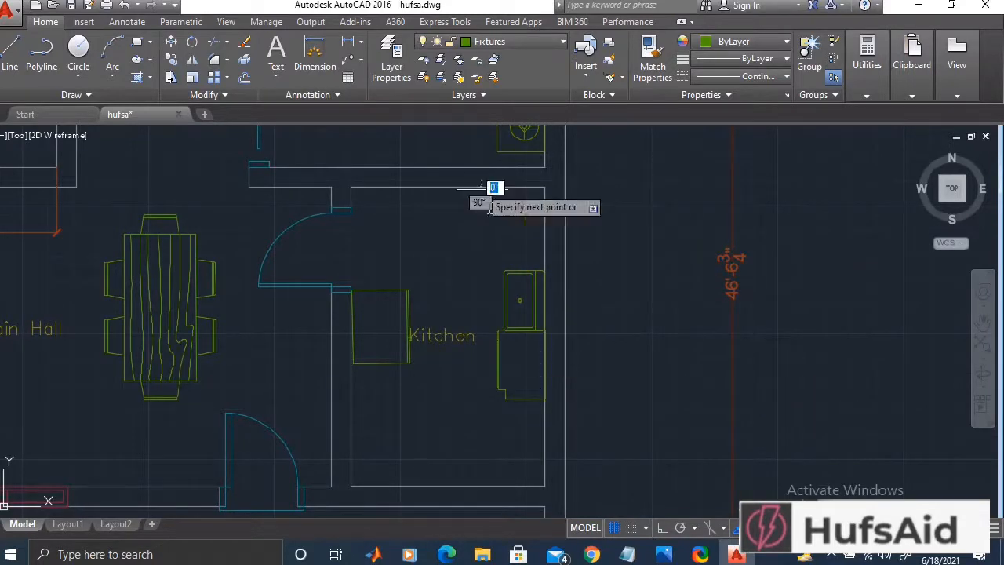
mouse_move(385, 427)
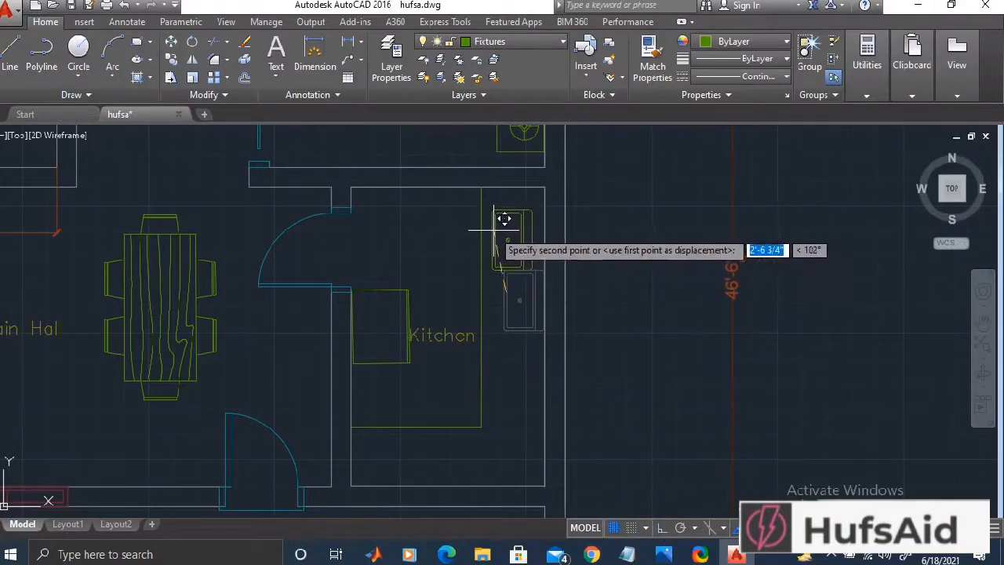
Set the sink down along the kitchen counter slab
left_click(556, 361)
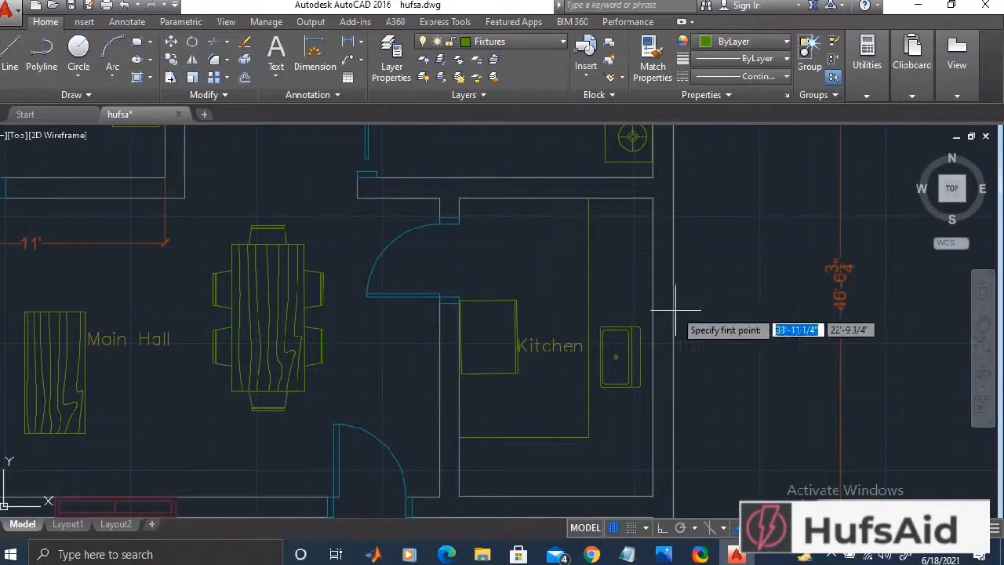
mouse_move(588, 283)
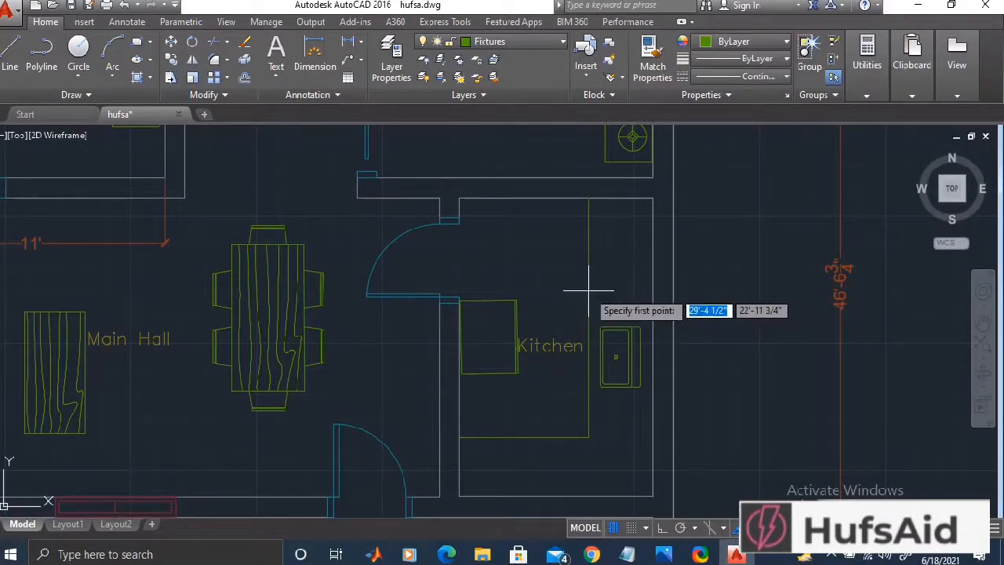
mouse_move(587, 314)
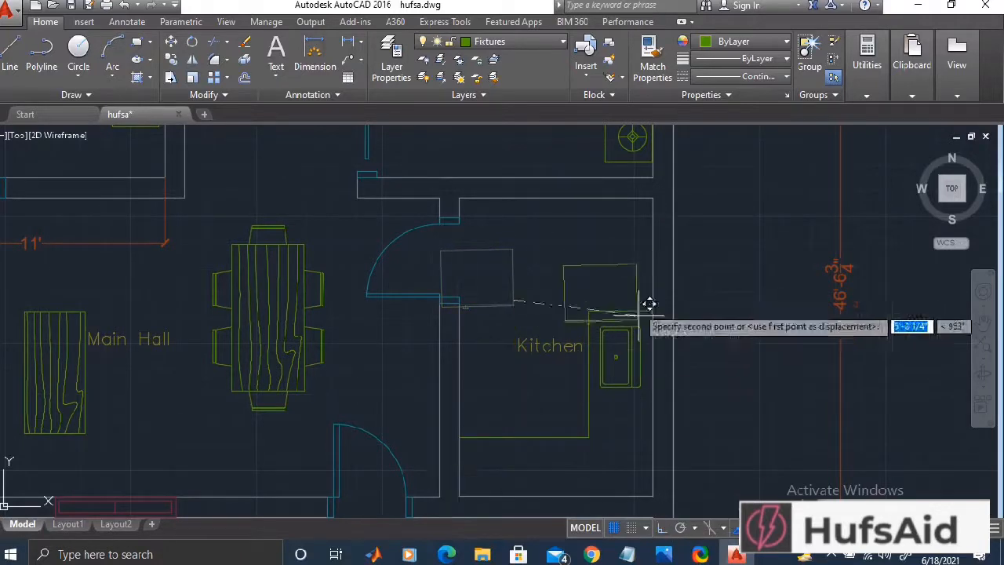
mouse_move(615, 237)
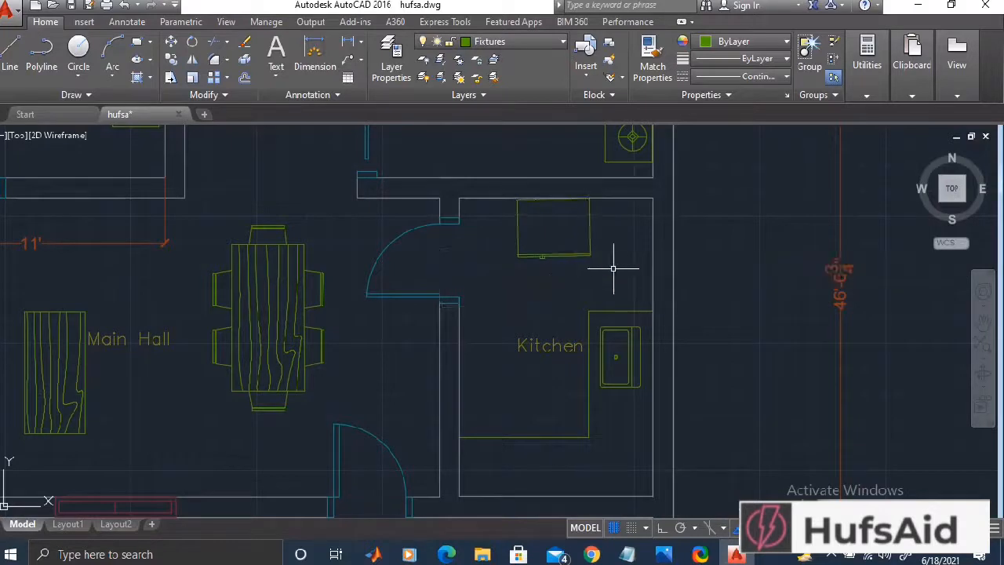
mouse_move(737, 364)
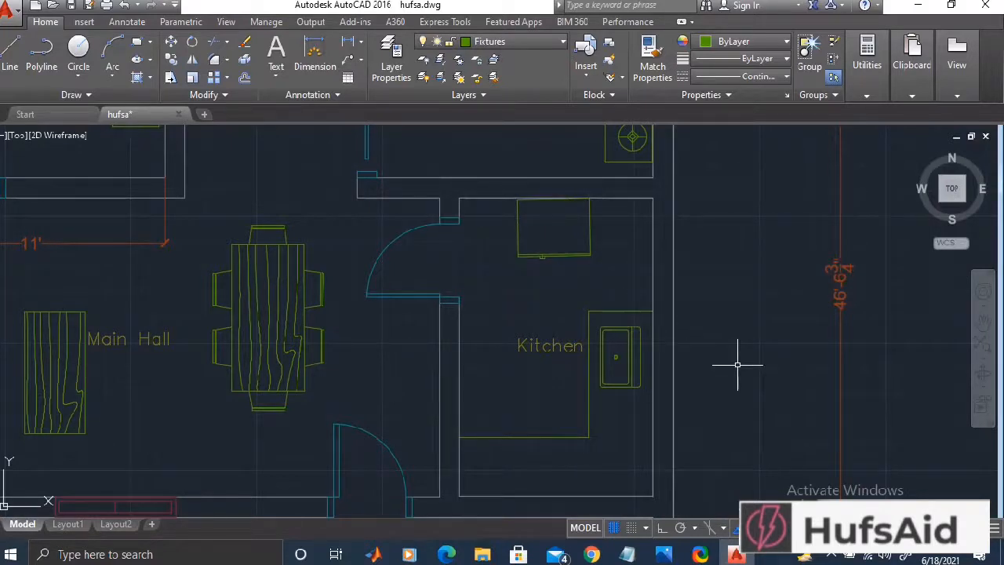
mouse_move(562, 345)
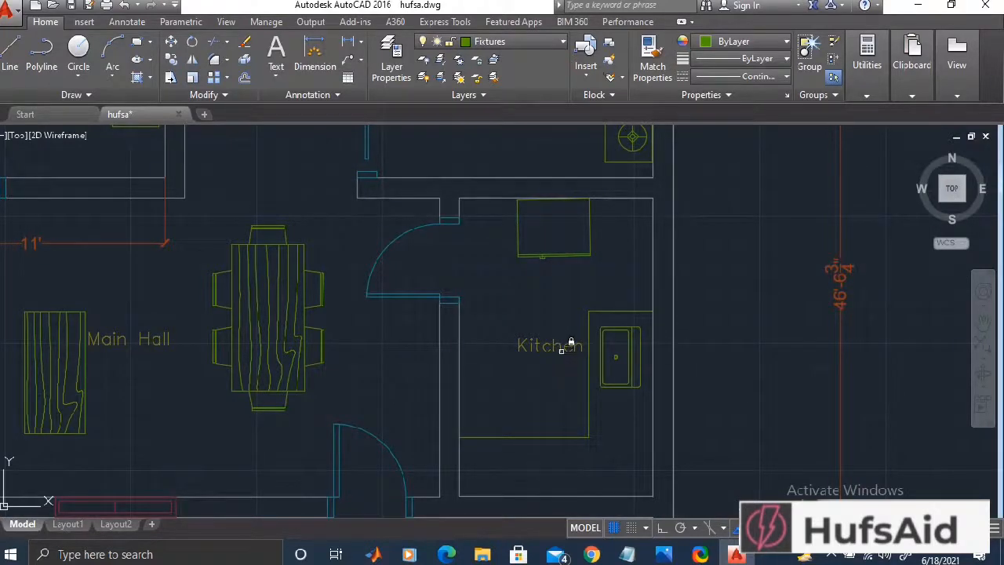
Insert the Range-Oven 30 in top block from Kitchens.dwg via DesignCenter into the kitchen's lower corner
type("add")
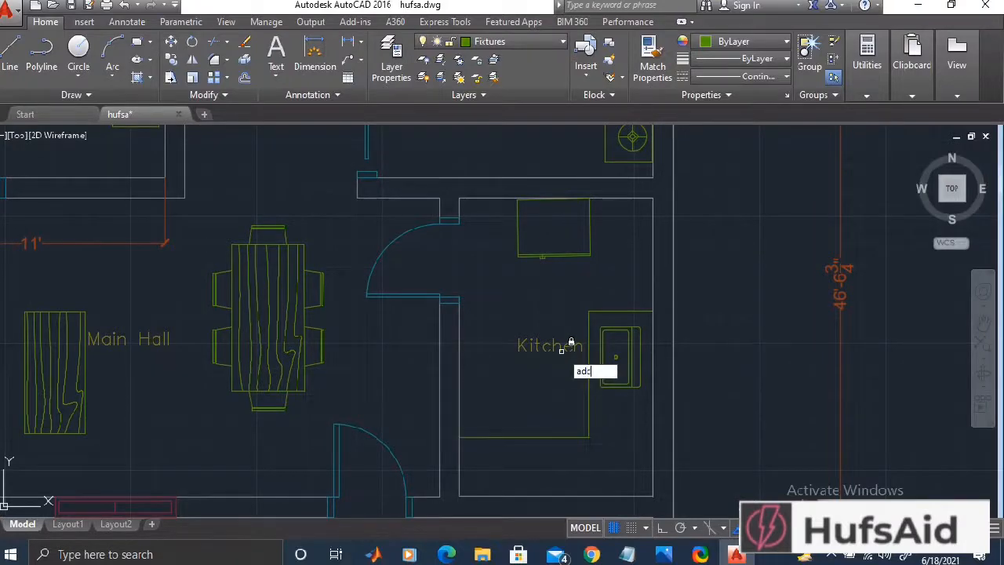
key("Return")
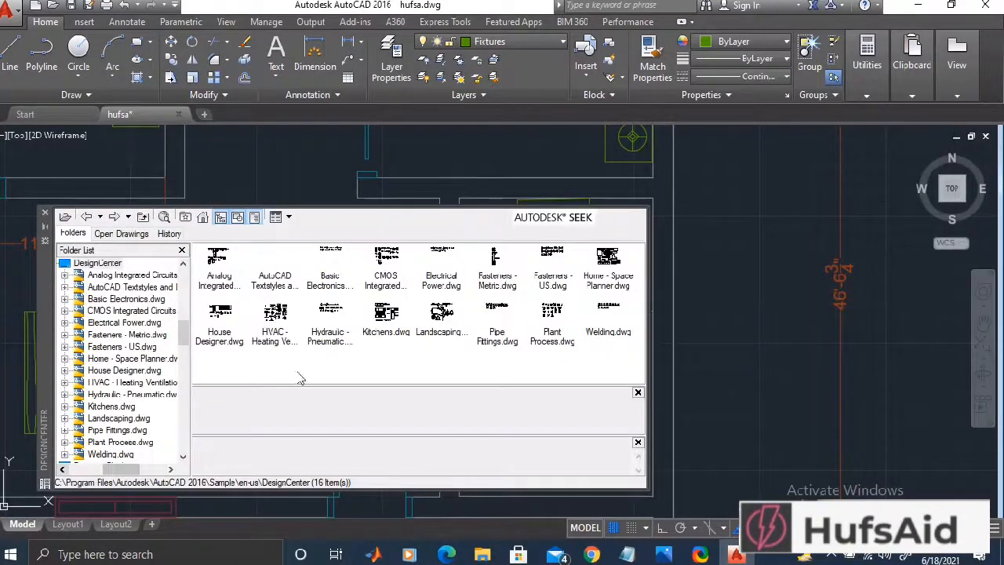
mouse_move(239, 337)
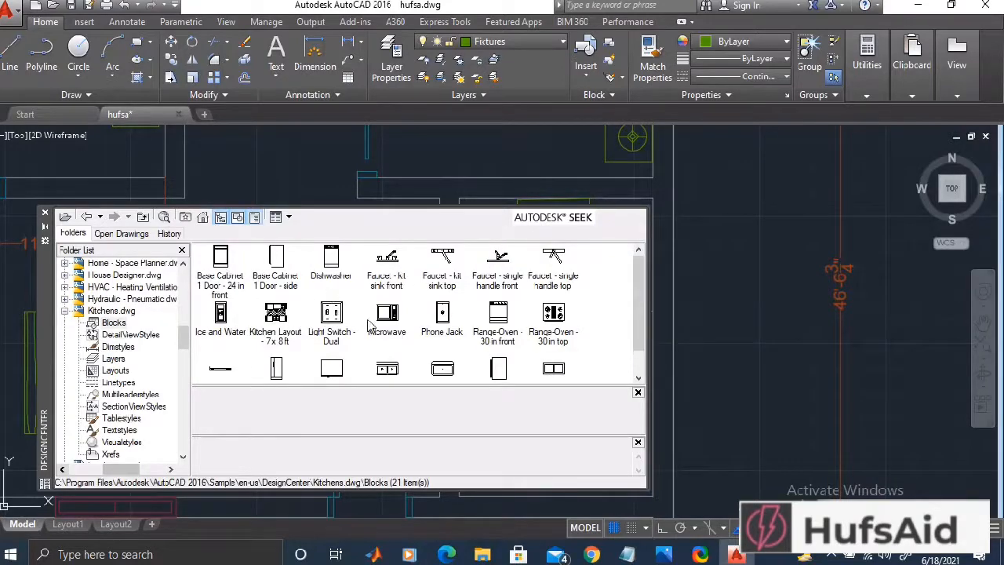
mouse_move(572, 330)
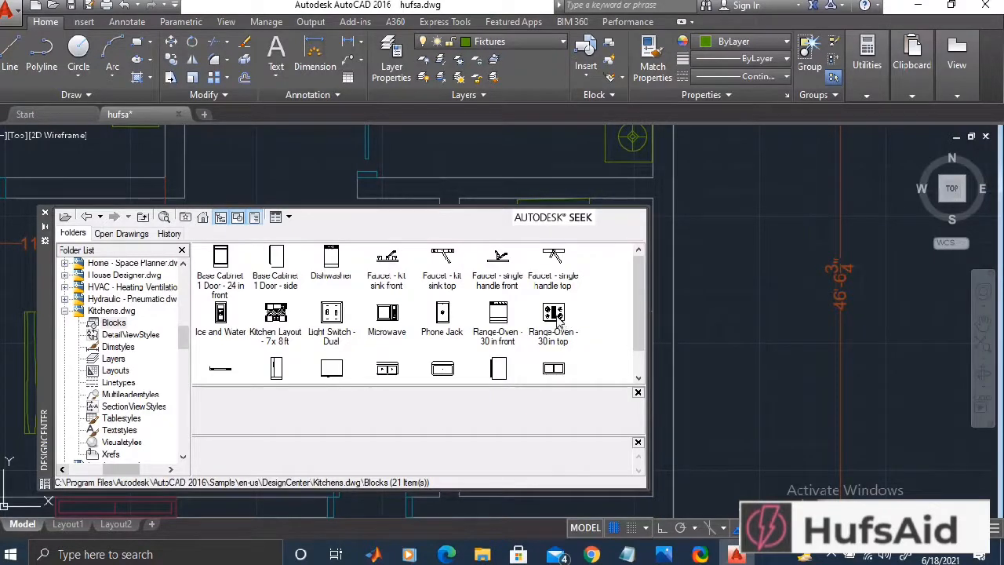
left_click(552, 314)
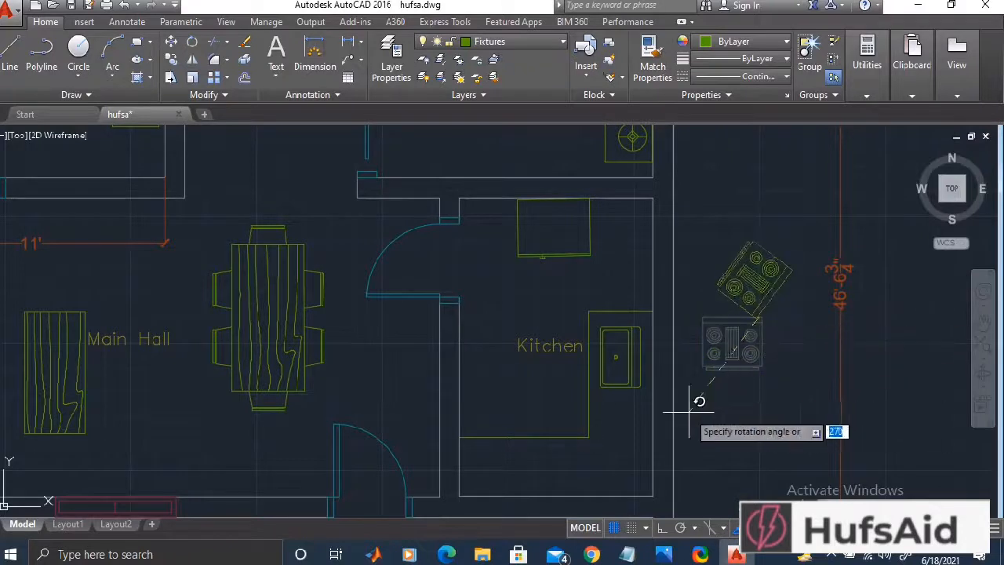
mouse_move(666, 308)
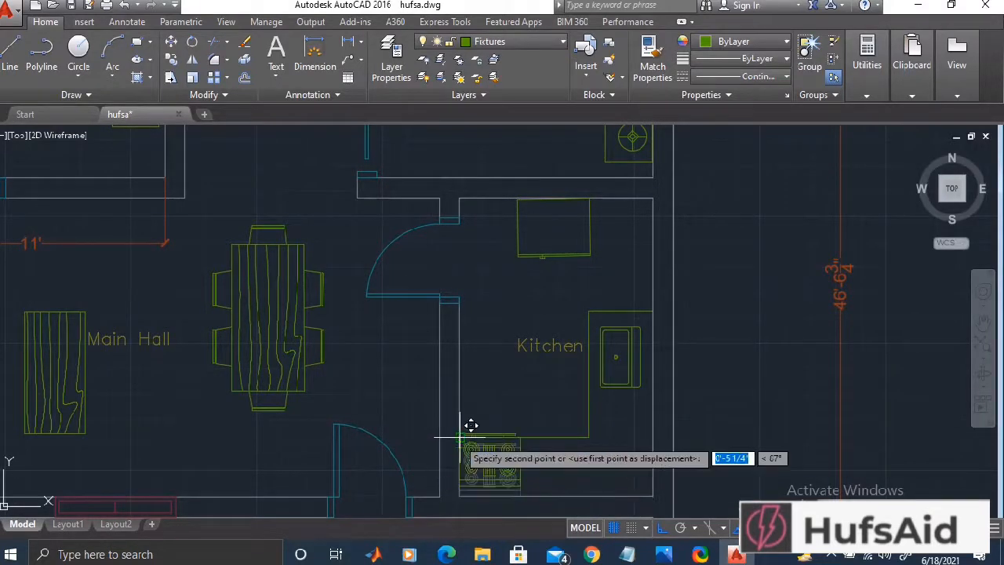
left_click(682, 468)
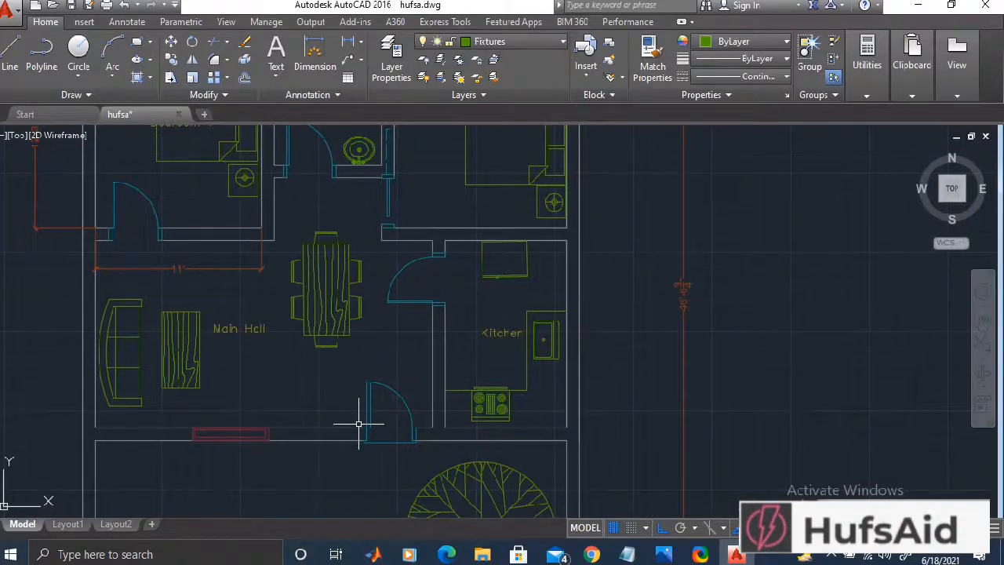
mouse_move(671, 323)
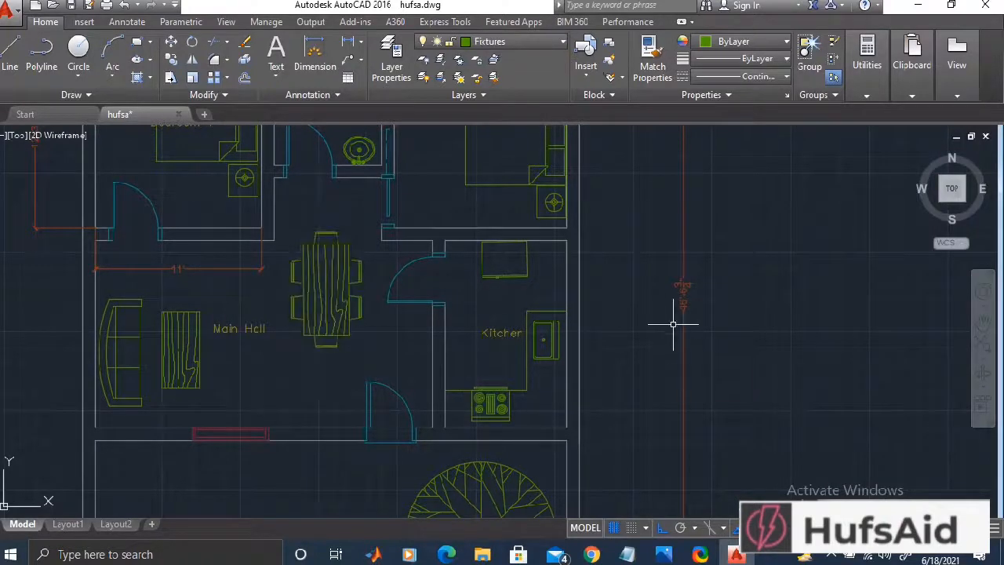